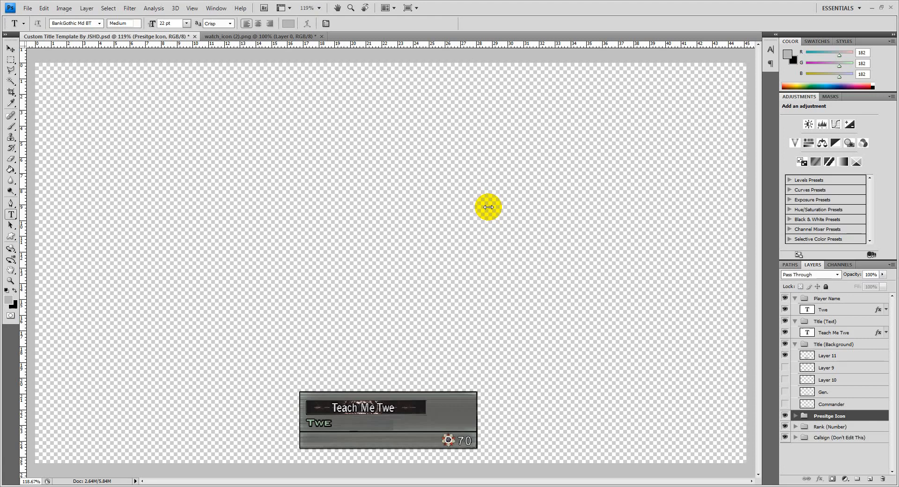
Jump to the killcam near 2:01 in the PsyQo Powa episode and watch it full screen
{"action": "left_click_drag", "start_coordinate": [487, 207], "coordinate": [312, 89]}
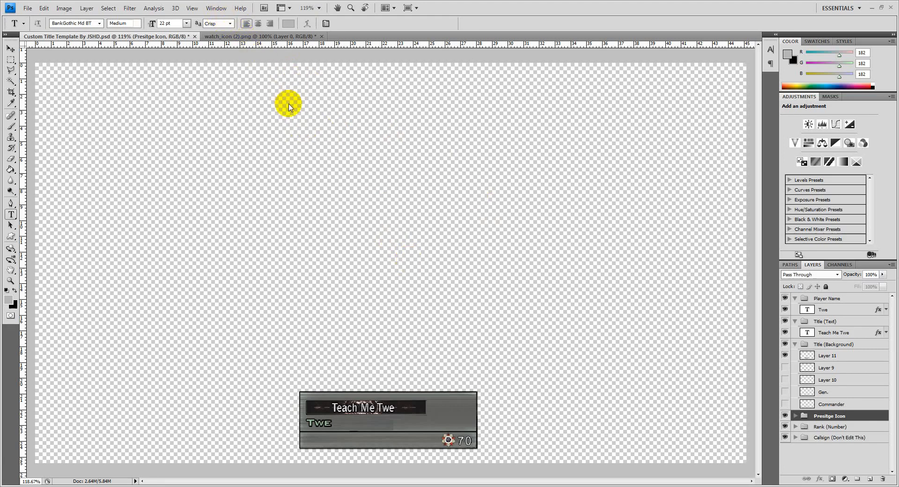
{"action": "mouse_move", "coordinate": [241, 8]}
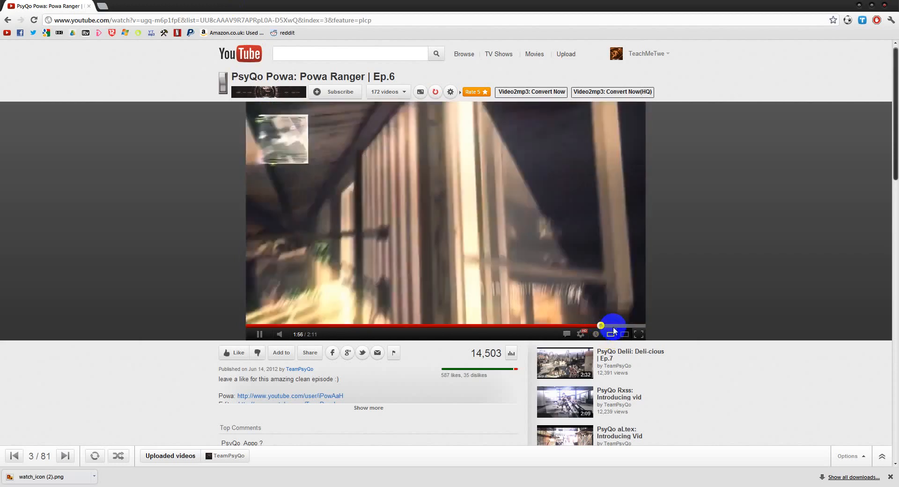
{"action": "left_click", "coordinate": [260, 333]}
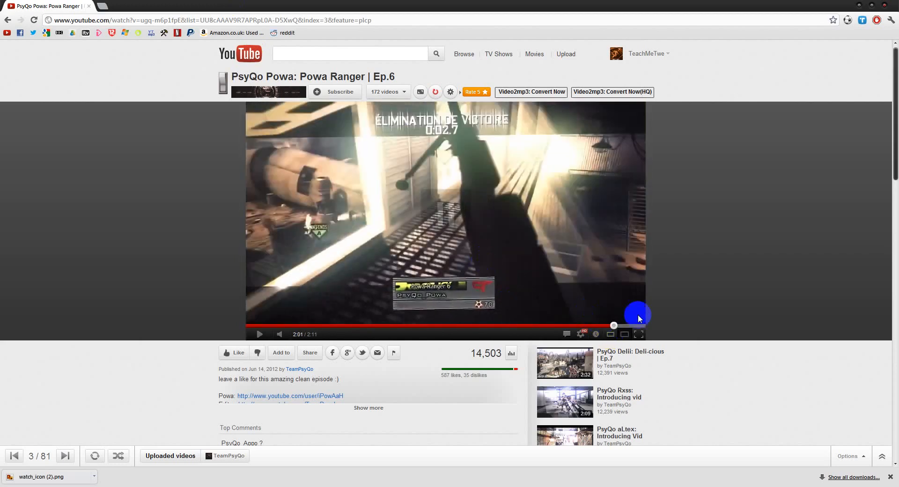
{"action": "left_click", "coordinate": [641, 334]}
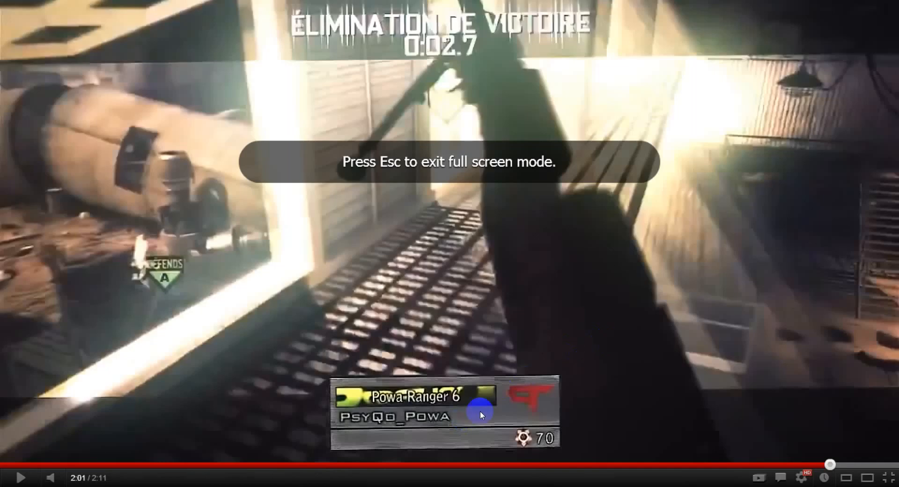
{"action": "mouse_move", "coordinate": [371, 377]}
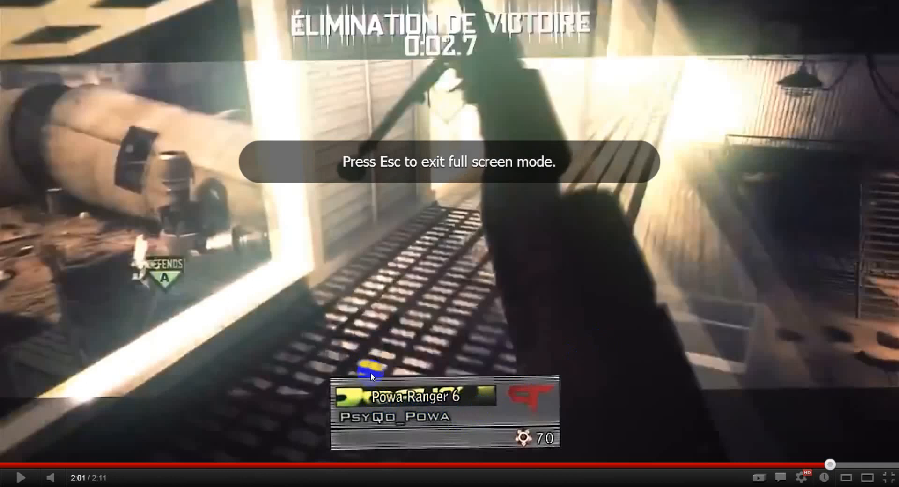
{"action": "mouse_move", "coordinate": [470, 402]}
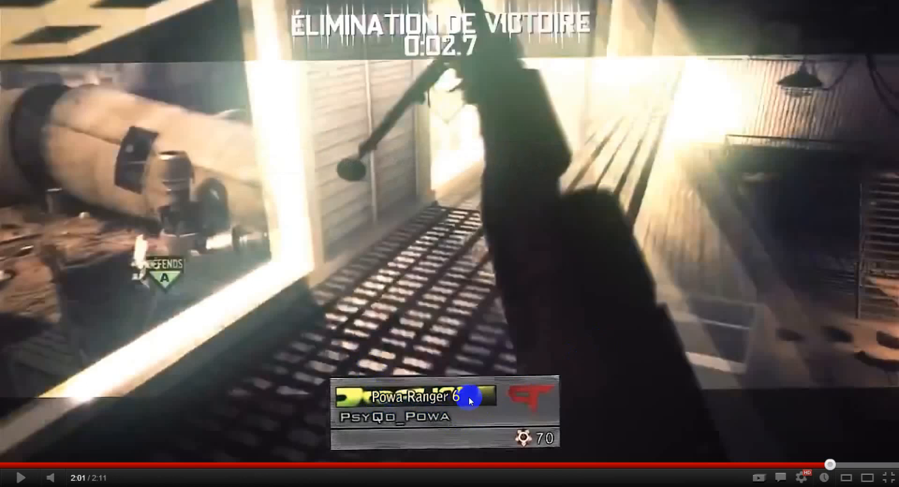
{"action": "mouse_move", "coordinate": [353, 404]}
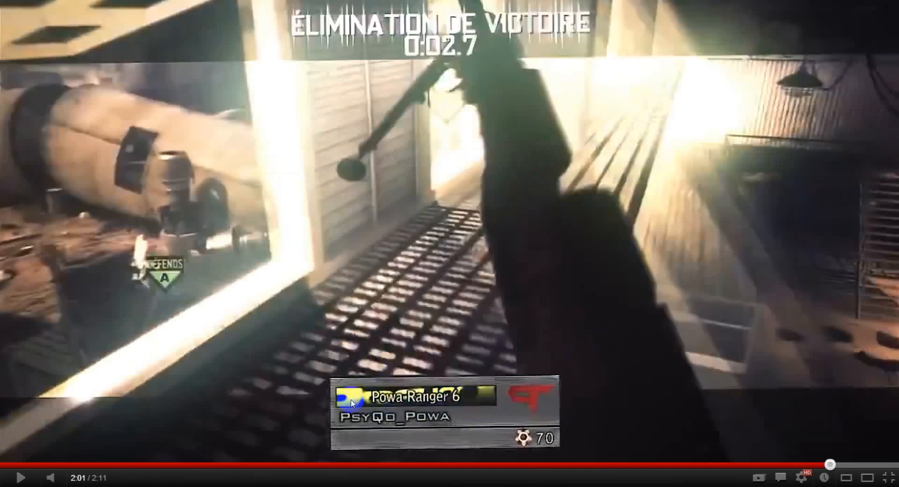
{"action": "mouse_move", "coordinate": [521, 409]}
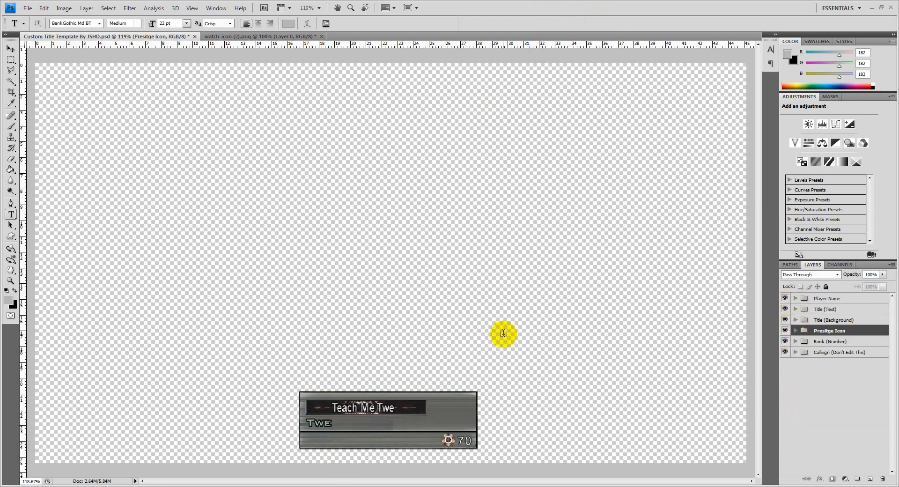
{"action": "mouse_move", "coordinate": [504, 366]}
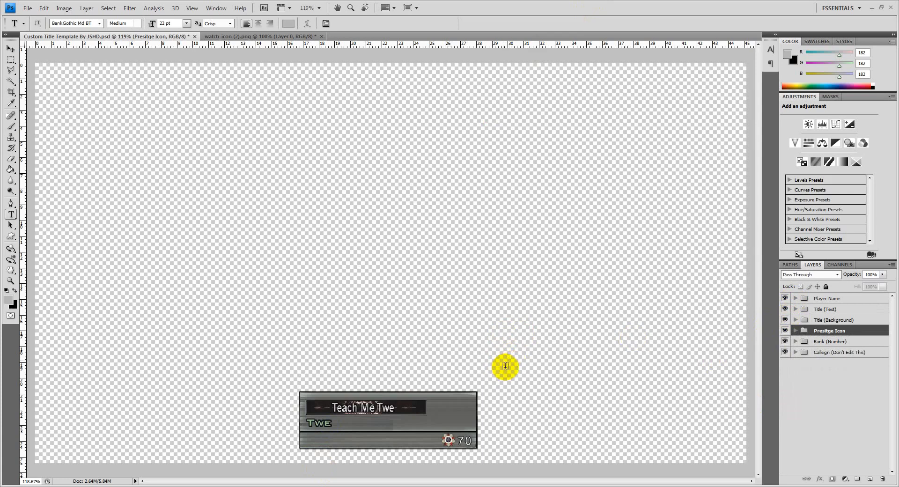
{"action": "mouse_move", "coordinate": [525, 384]}
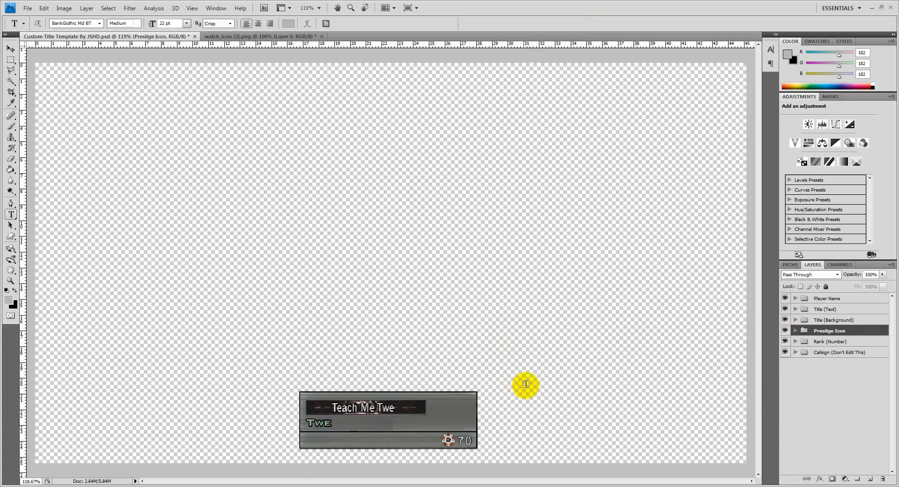
{"action": "mouse_move", "coordinate": [530, 382]}
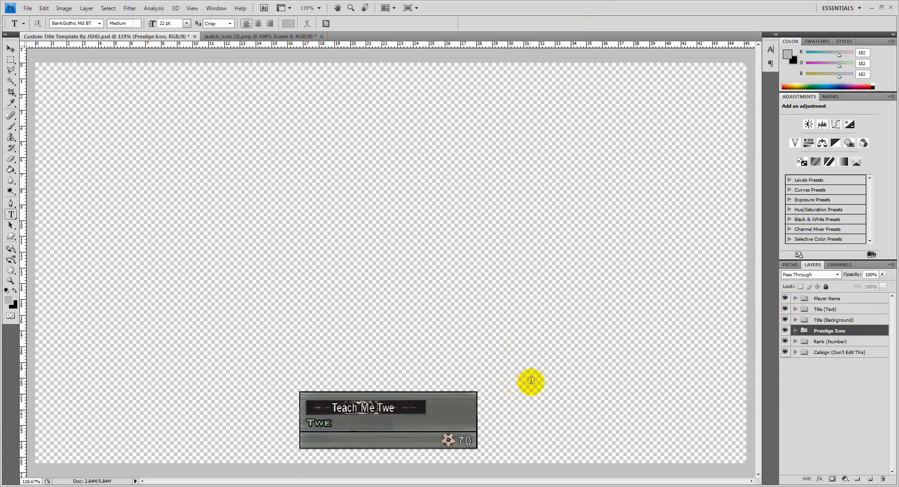
{"action": "mouse_move", "coordinate": [300, 63]}
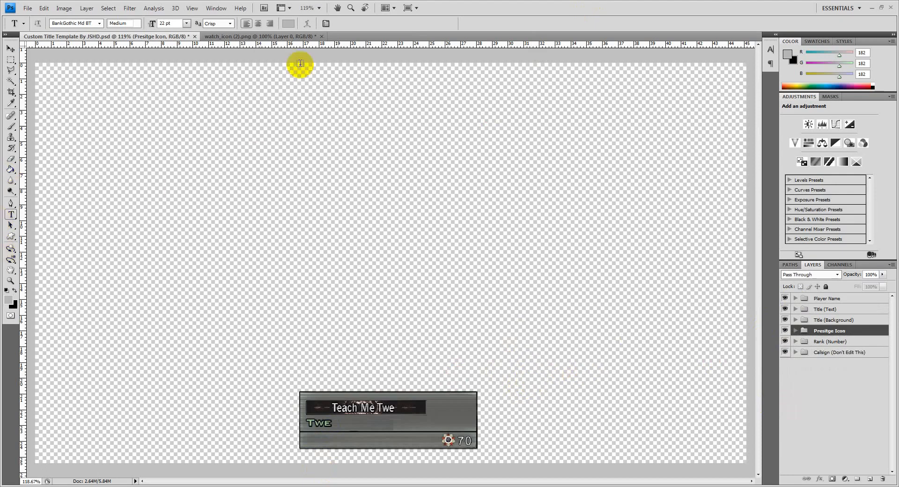
Select the Twe player name text layer in the Layers panel
{"action": "left_click", "coordinate": [796, 298]}
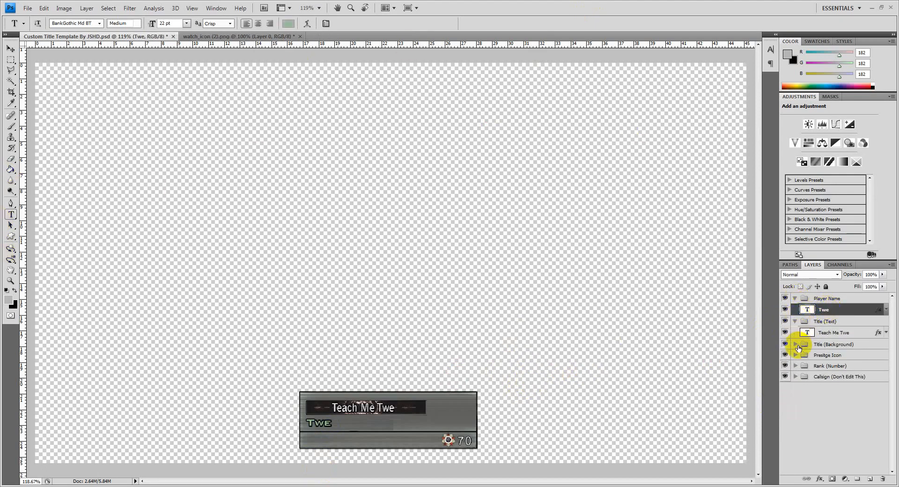
Replace the player name Twe with PsyQo_Powa, then select the Teach Me Twe title layer
{"action": "left_click", "coordinate": [797, 343]}
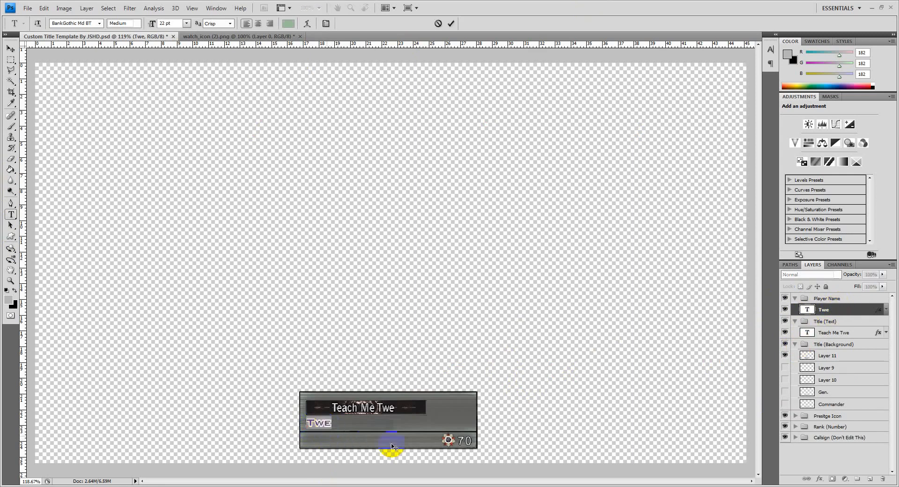
{"action": "mouse_move", "coordinate": [559, 402]}
{"action": "type", "text": "P"}
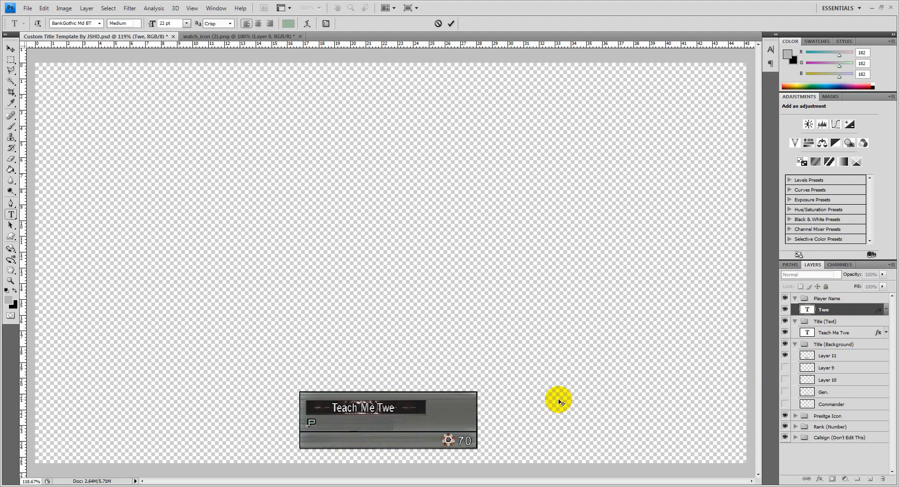
{"action": "type", "text": "SYQO_POWA"}
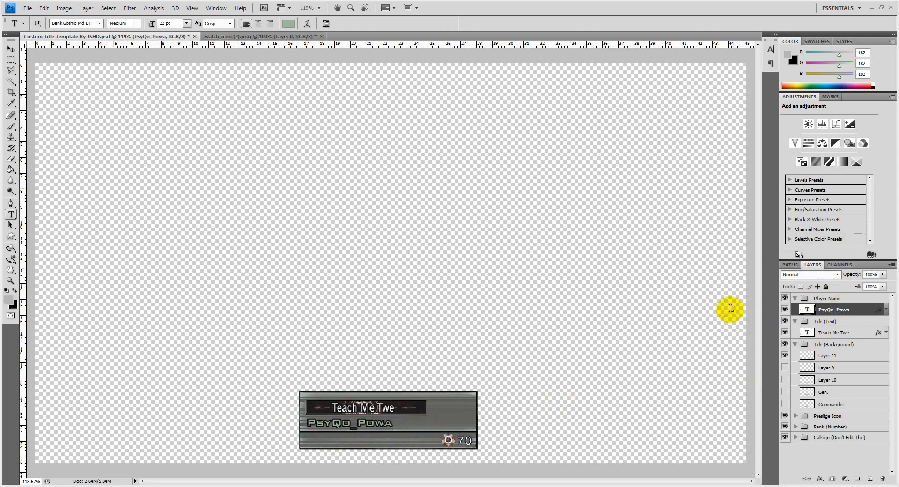
{"action": "mouse_move", "coordinate": [85, 8]}
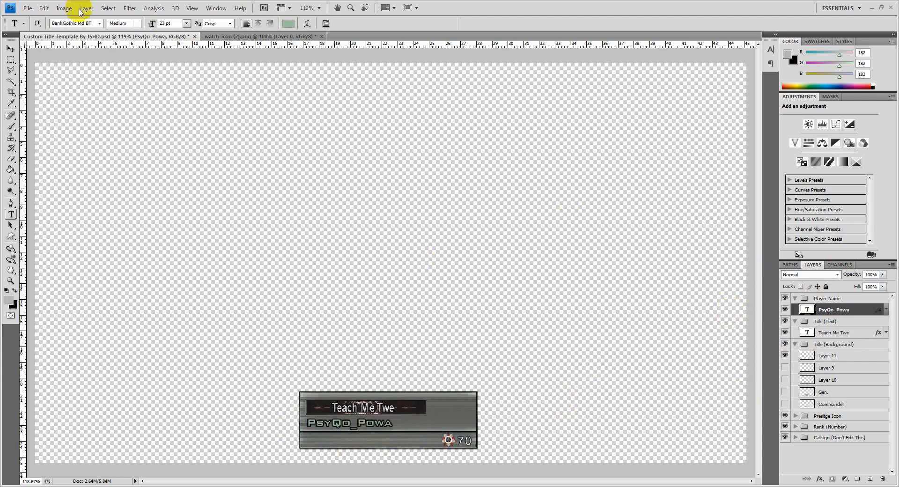
{"action": "mouse_move", "coordinate": [100, 27]}
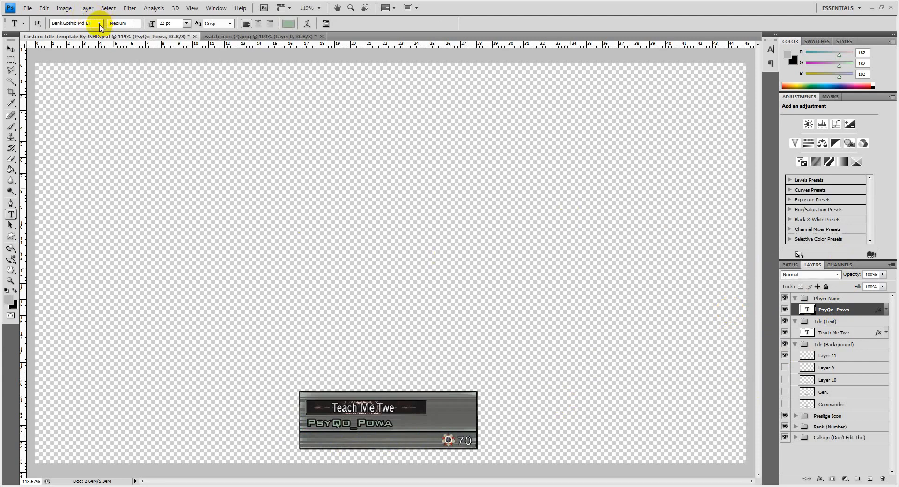
{"action": "mouse_move", "coordinate": [765, 354]}
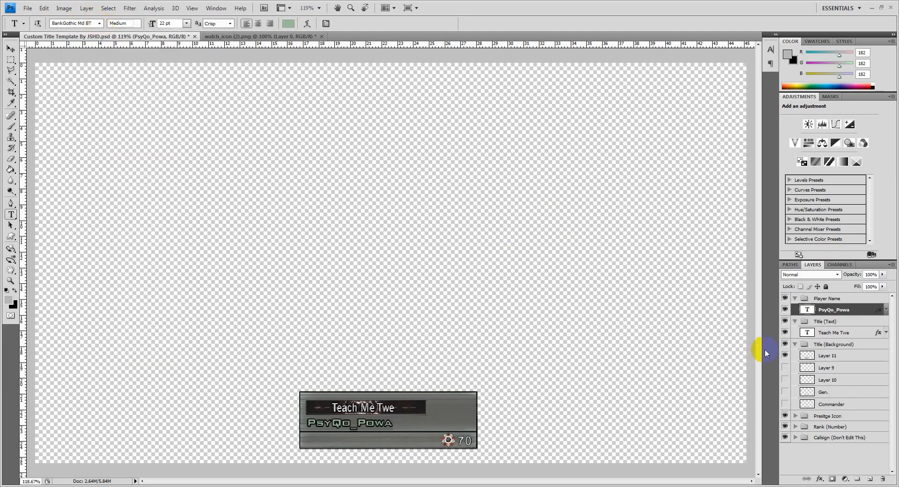
{"action": "left_click", "coordinate": [835, 332]}
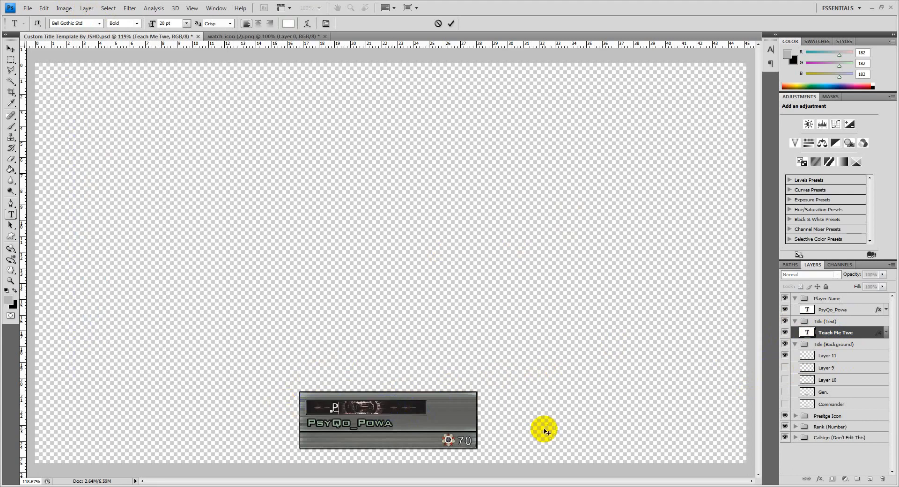
Retype the card's title text as Powa Ranger 6
{"action": "type", "text": "Powa Ranger 6"}
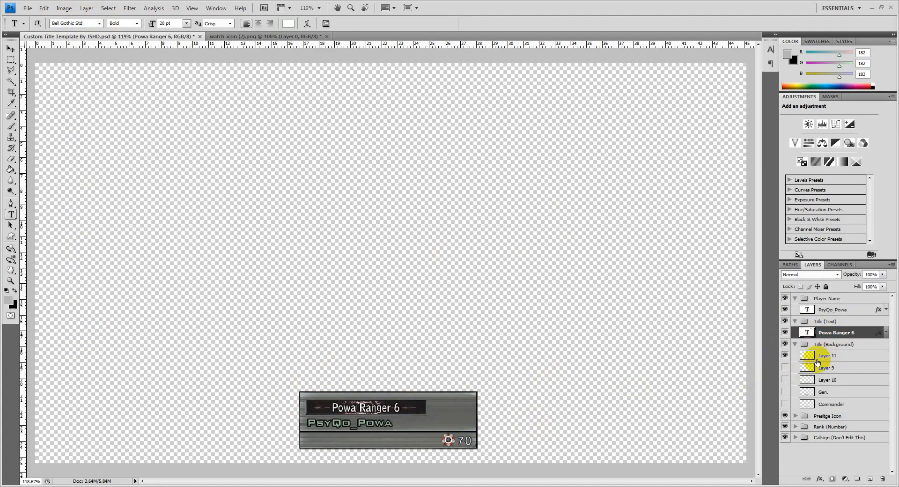
{"action": "left_click", "coordinate": [834, 343]}
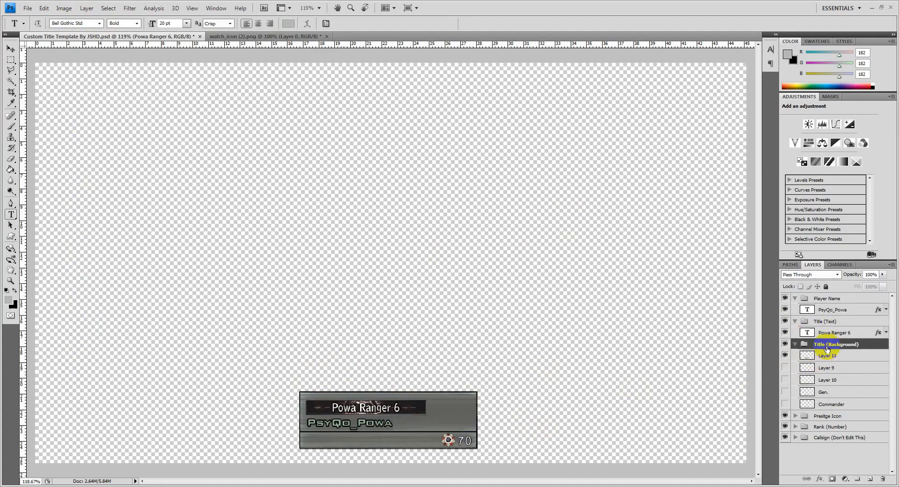
{"action": "left_click", "coordinate": [827, 355]}
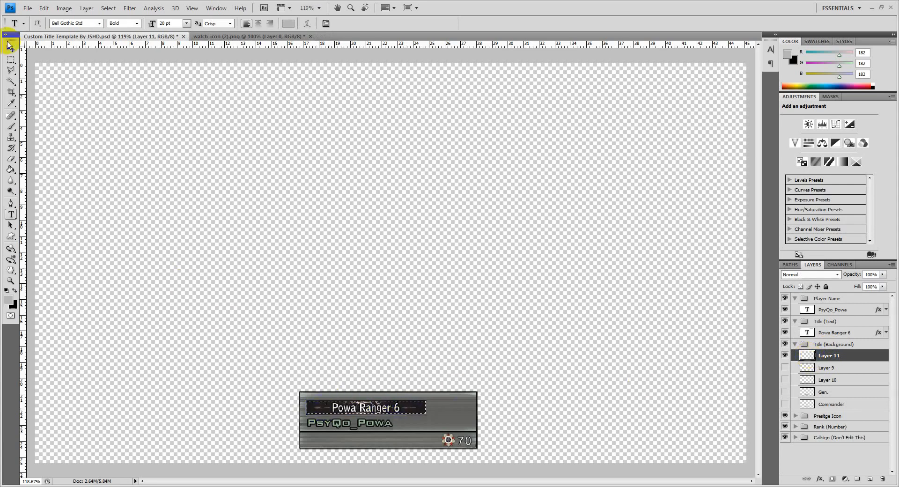
{"action": "left_click", "coordinate": [9, 33]}
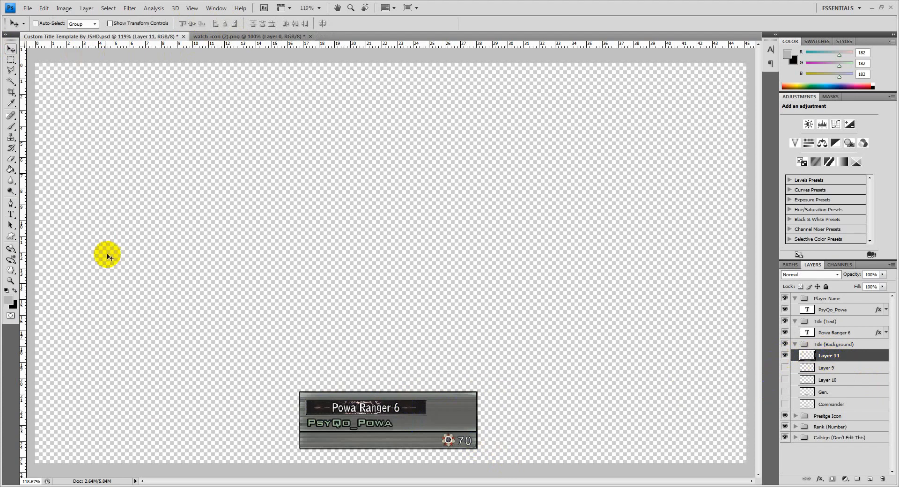
{"action": "left_click", "coordinate": [835, 332]}
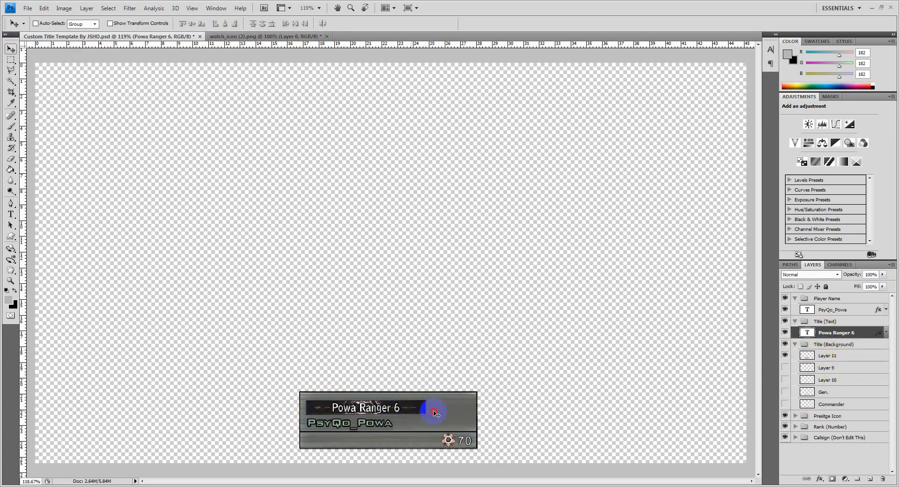
{"action": "mouse_move", "coordinate": [757, 394]}
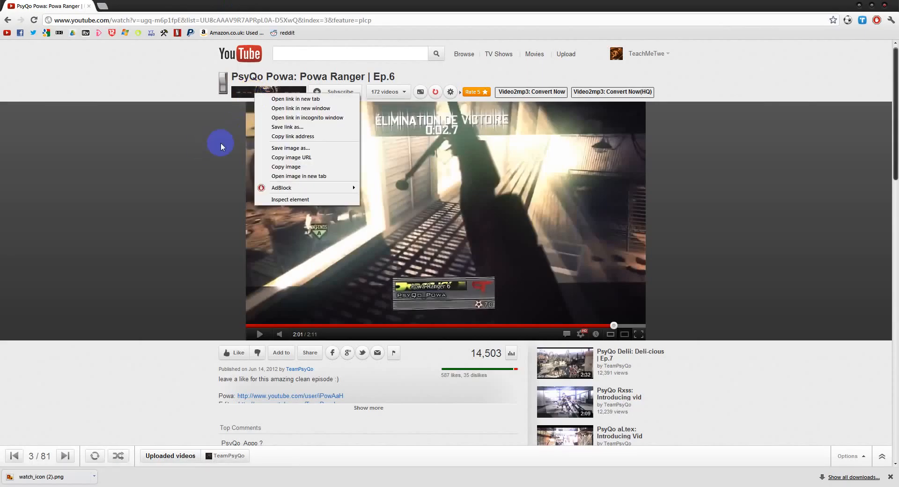
{"action": "mouse_move", "coordinate": [290, 148]}
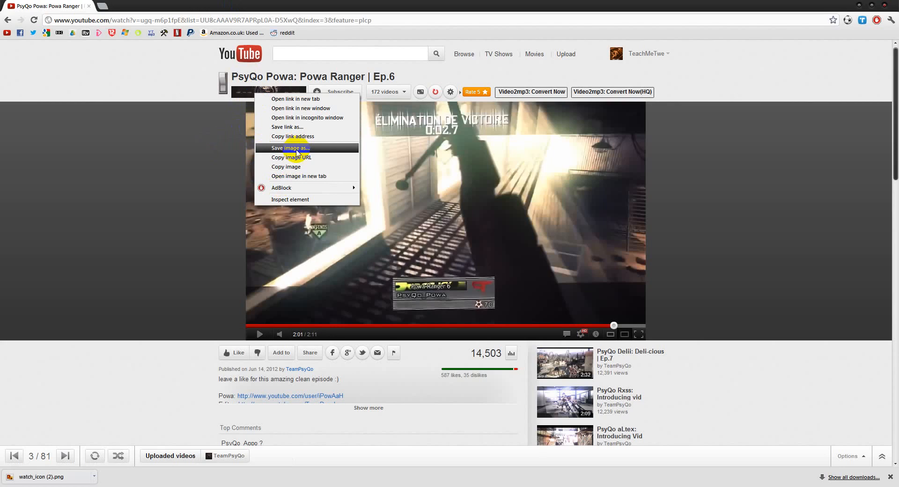
Save the channel banner image to Downloads and show it in its folder
{"action": "left_click", "coordinate": [289, 148]}
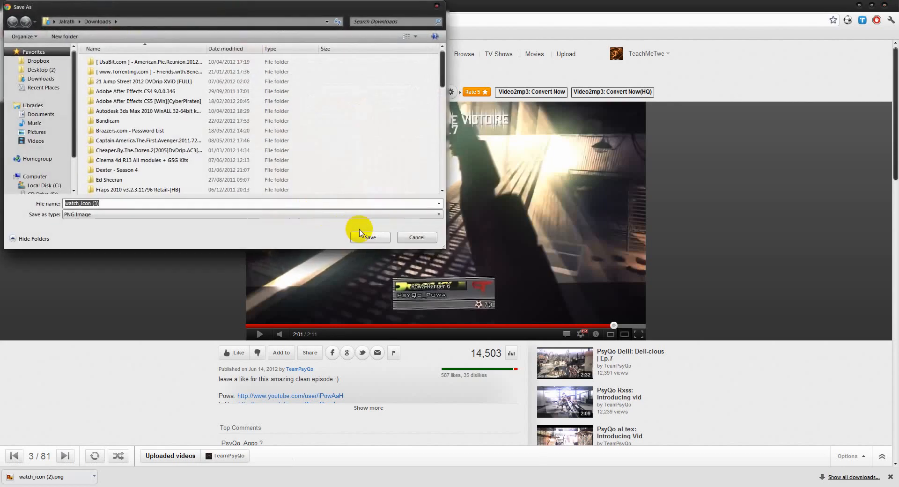
{"action": "left_click", "coordinate": [370, 238]}
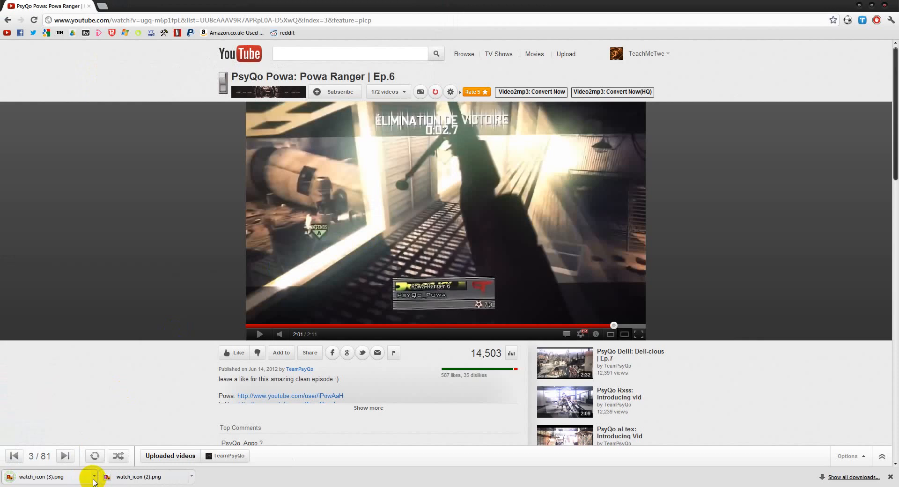
{"action": "left_click", "coordinate": [93, 477]}
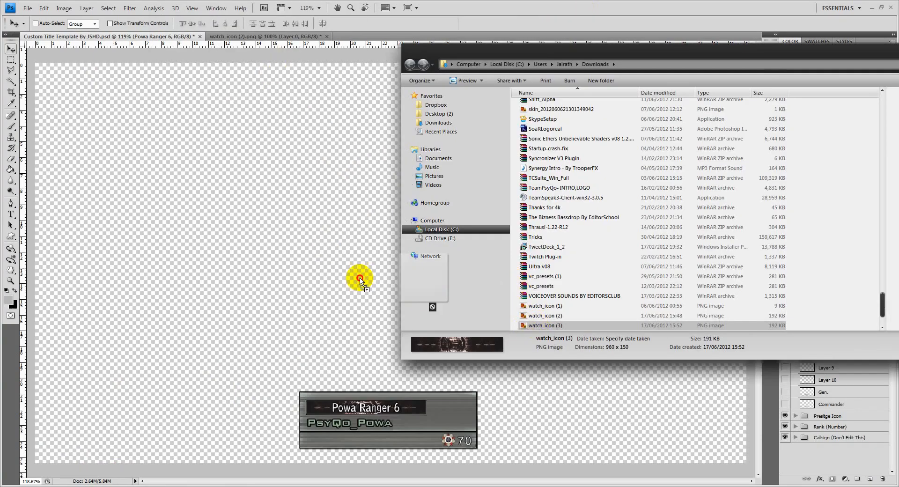
Bring watch_icon (3).png into Photoshop and ready the Move tool to place it on the template
{"action": "double_click", "coordinate": [543, 325]}
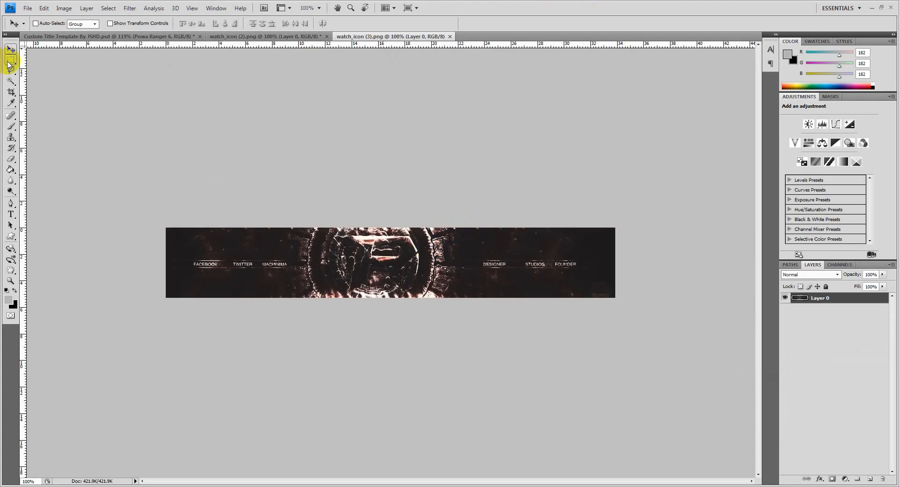
{"action": "left_click", "coordinate": [10, 60]}
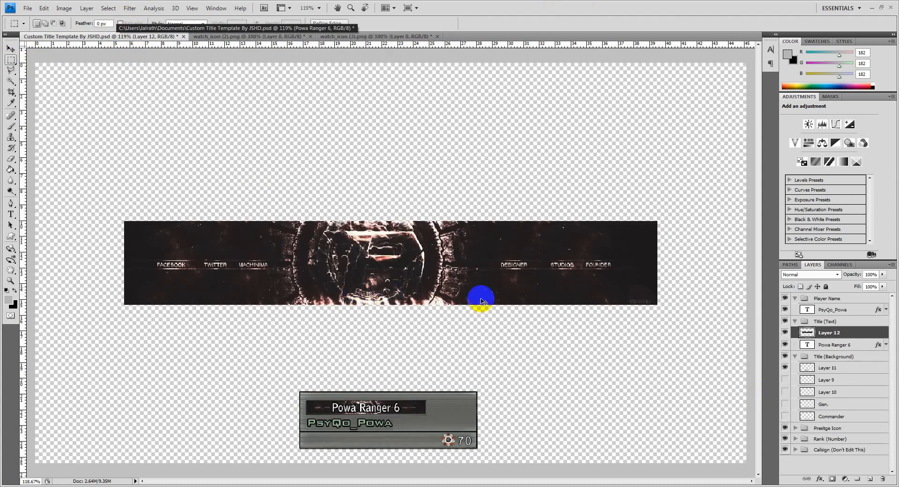
Hide the dark Layer 11 title background and shrink the Layer 12 banner to about 28% over the title strip
{"action": "left_click", "coordinate": [829, 368]}
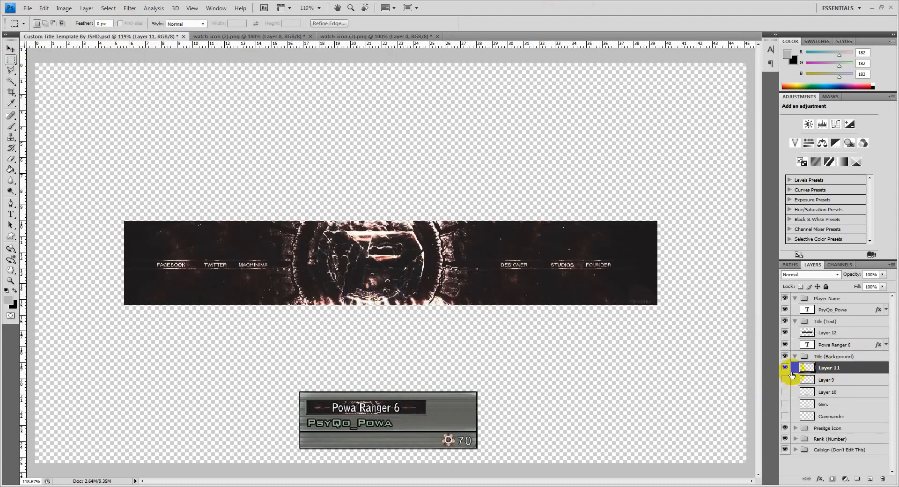
{"action": "left_click", "coordinate": [785, 379]}
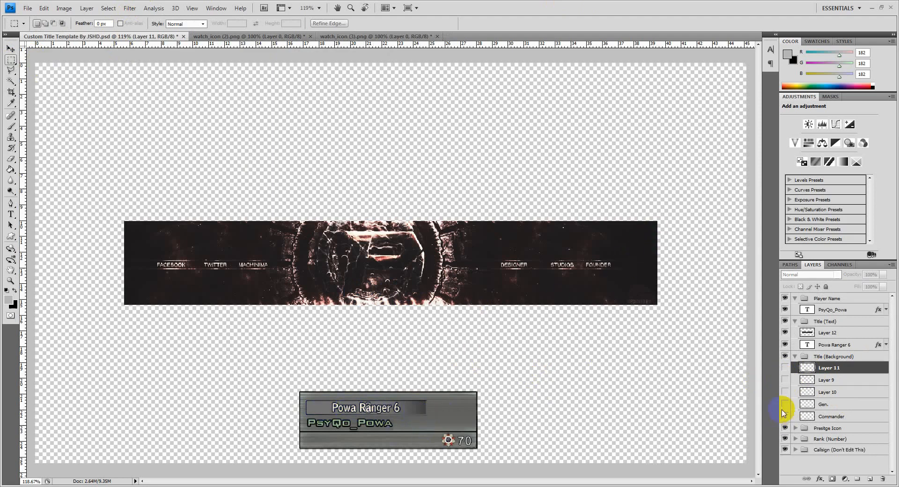
{"action": "left_click", "coordinate": [829, 333]}
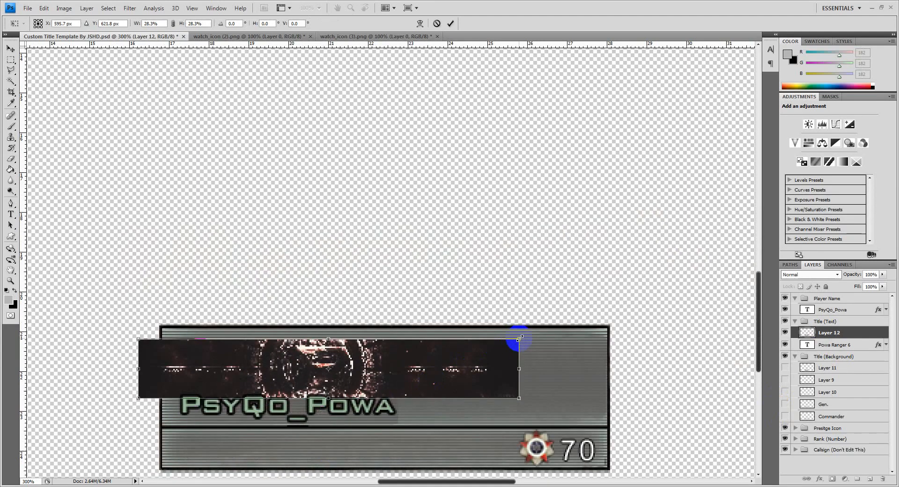
{"action": "left_click_drag", "start_coordinate": [521, 337], "coordinate": [478, 351]}
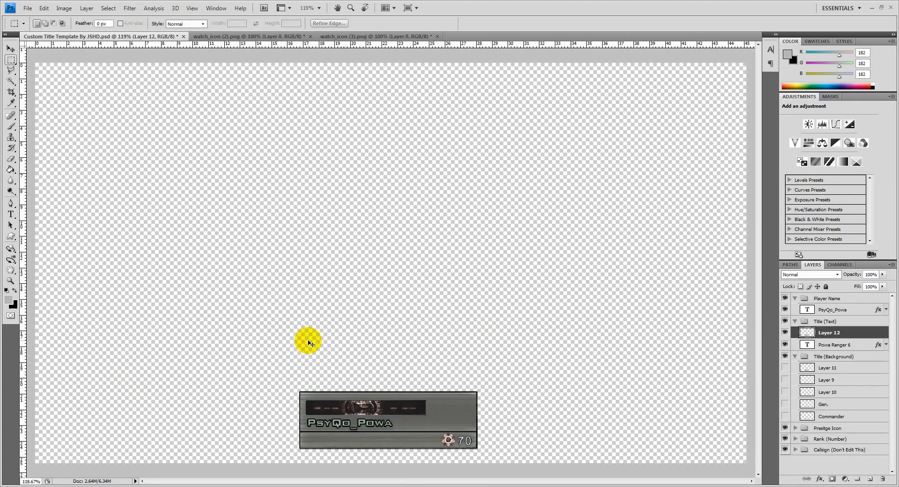
{"action": "mouse_move", "coordinate": [395, 475]}
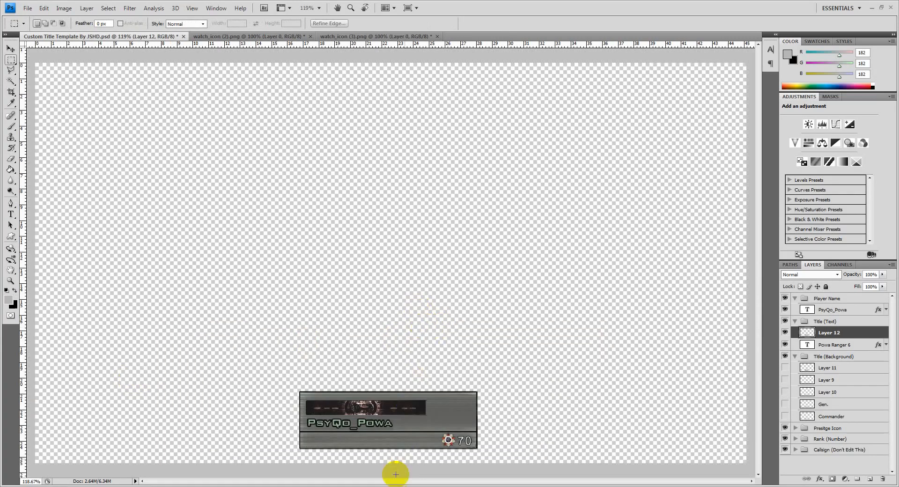
{"action": "mouse_move", "coordinate": [327, 400]}
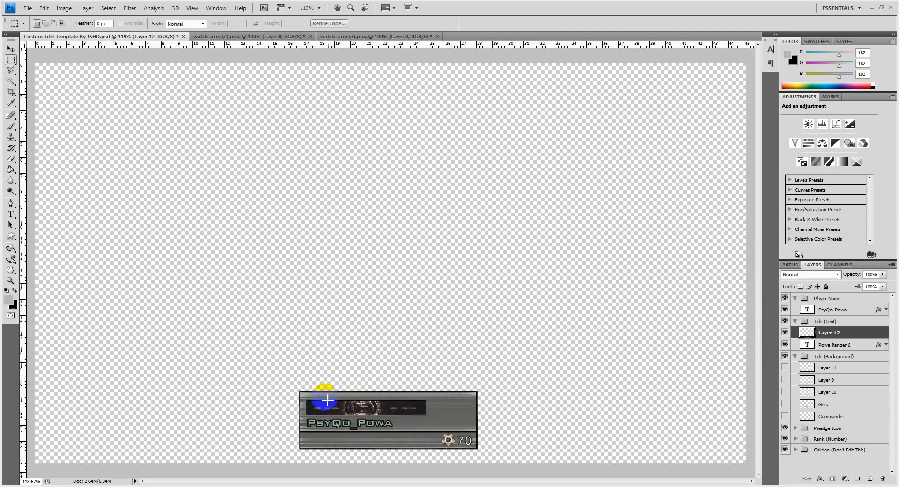
{"action": "mouse_move", "coordinate": [650, 350]}
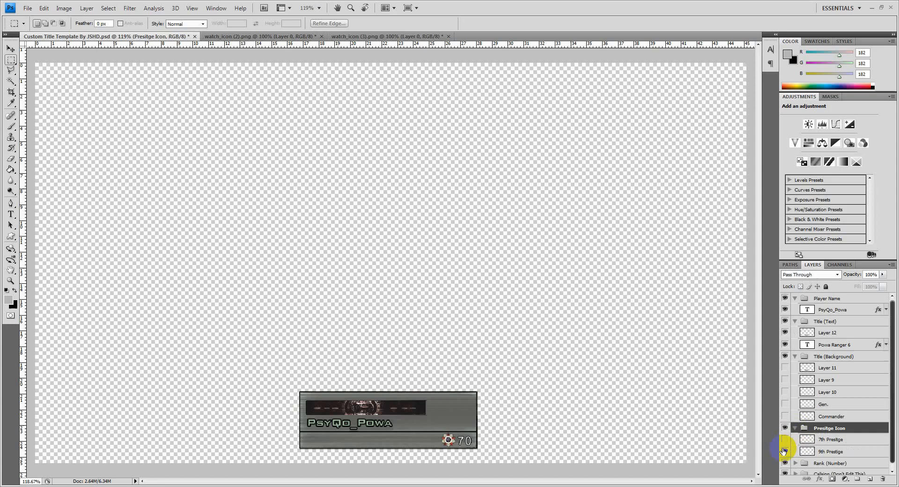
Show the 7th Prestige star emblem layer and collapse the Prestige Icon group
{"action": "left_click", "coordinate": [786, 439]}
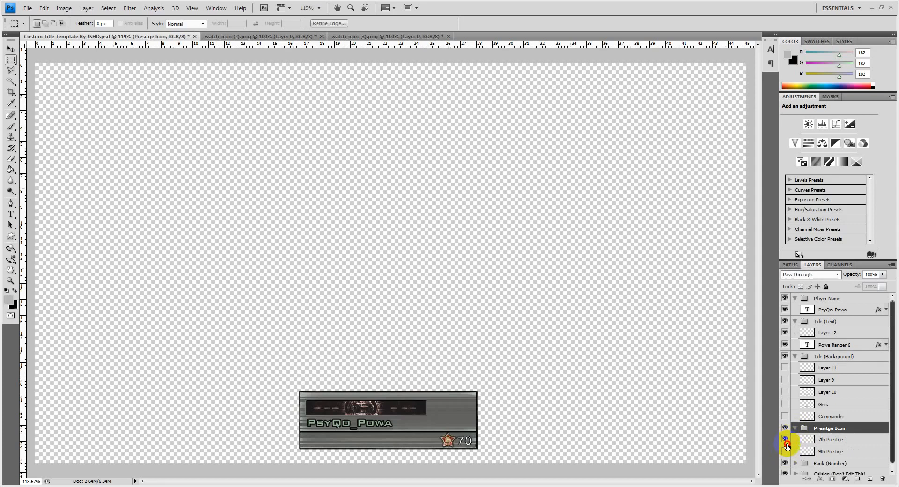
{"action": "left_click", "coordinate": [785, 440]}
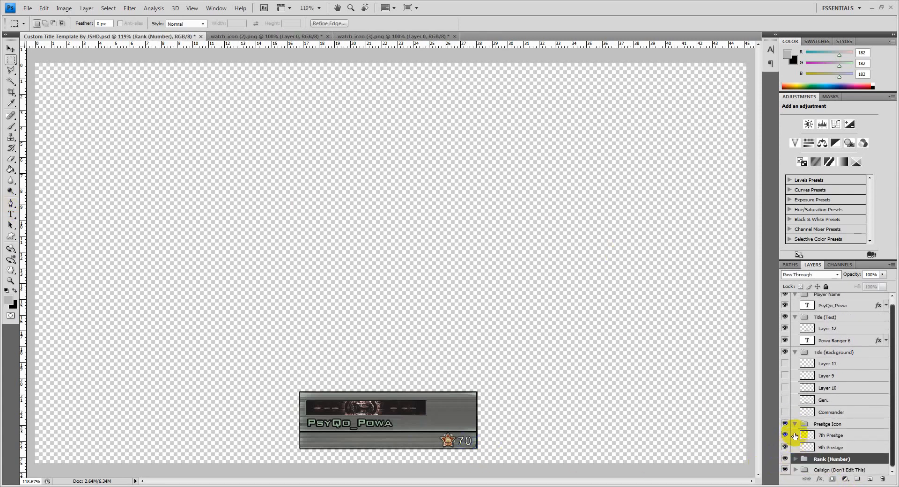
{"action": "left_click", "coordinate": [795, 427]}
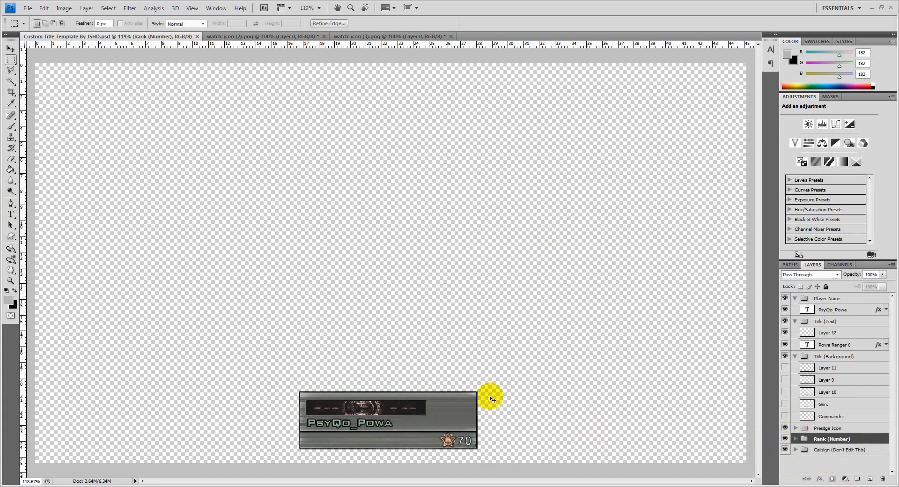
{"action": "mouse_move", "coordinate": [463, 27]}
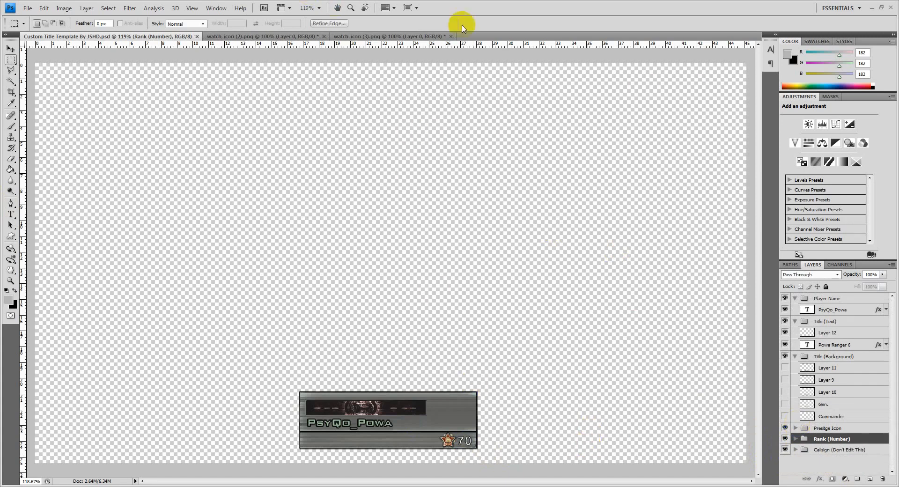
{"action": "mouse_move", "coordinate": [537, 51]}
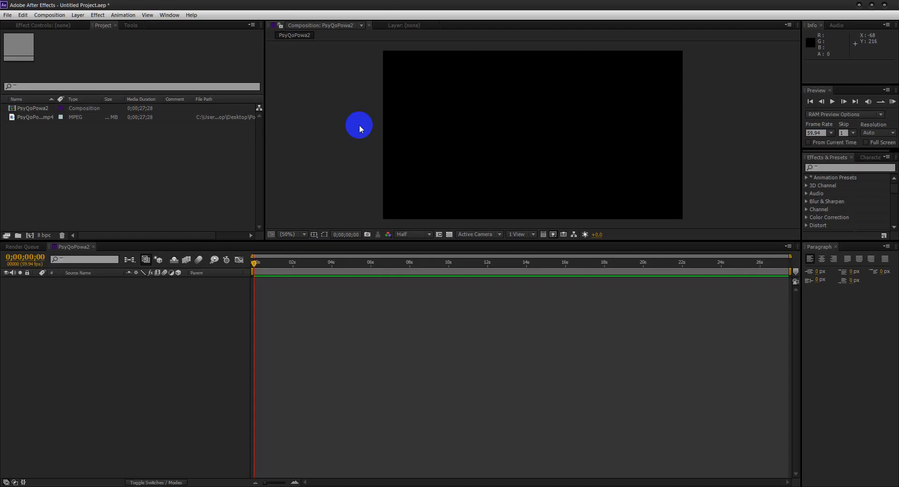
{"action": "mouse_move", "coordinate": [121, 158]}
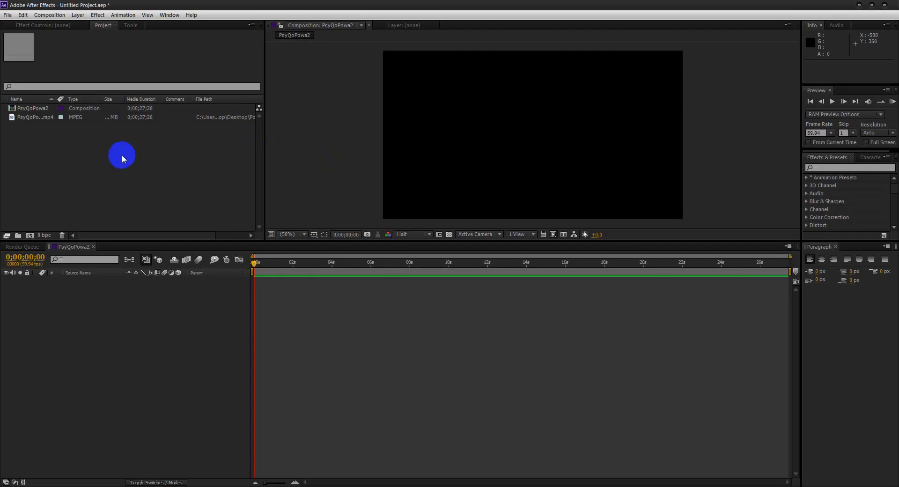
{"action": "mouse_move", "coordinate": [57, 159]}
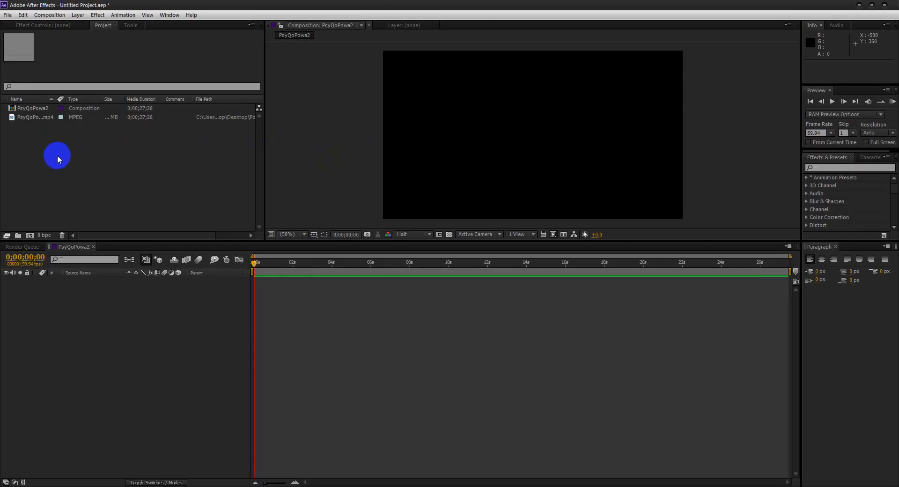
Create composition PsyQoPowa3 from PsyQoPowa2.mp4 and scrub to the Élimination de Victoire killcam around 17 s
{"action": "left_click", "coordinate": [35, 117]}
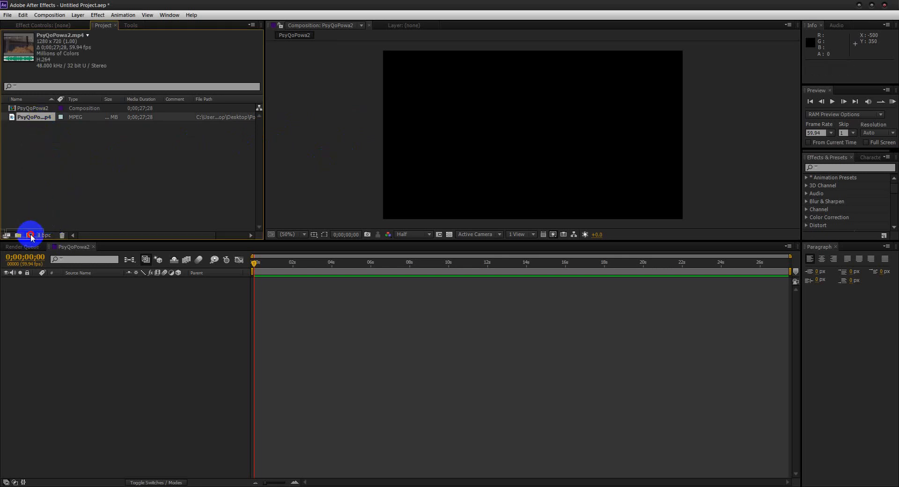
{"action": "left_click", "coordinate": [29, 235]}
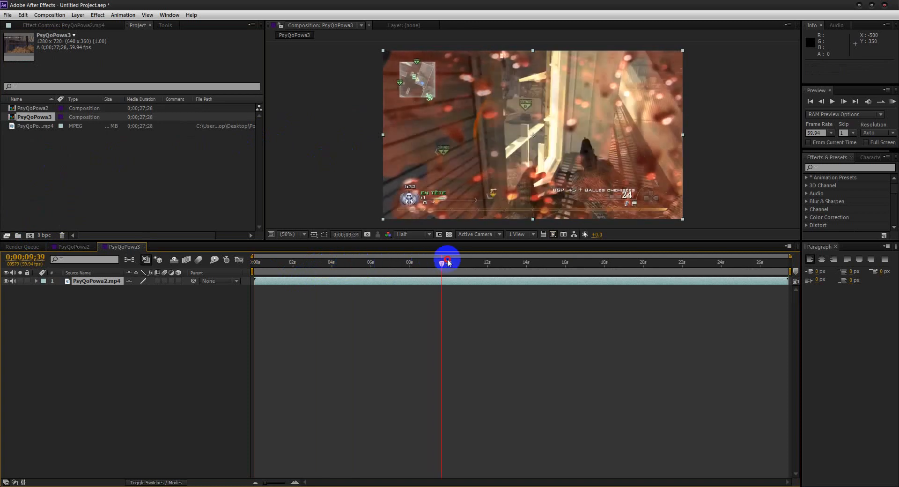
{"action": "left_click_drag", "start_coordinate": [447, 262], "coordinate": [491, 262]}
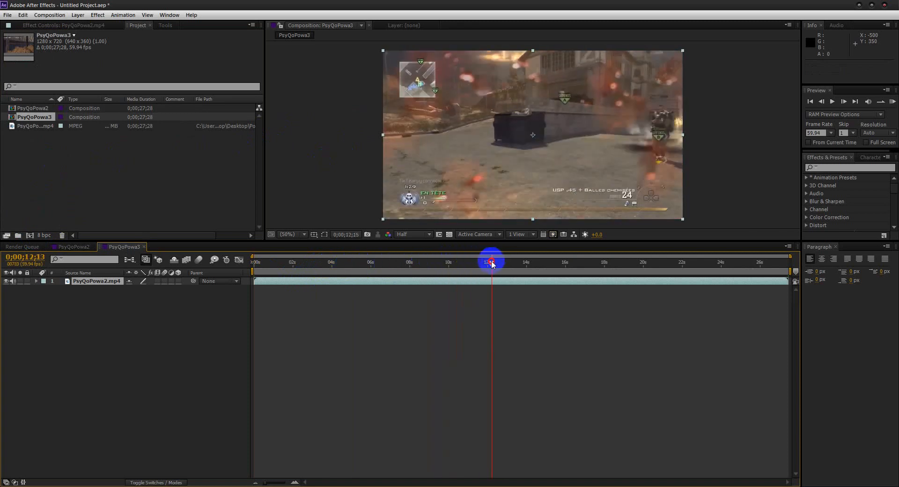
{"action": "left_click_drag", "start_coordinate": [492, 261], "coordinate": [533, 258]}
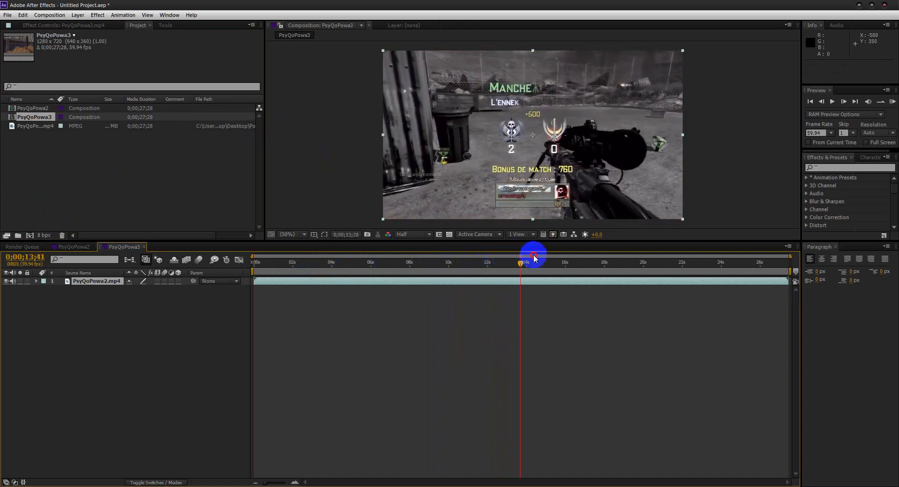
{"action": "left_click_drag", "start_coordinate": [521, 252], "coordinate": [594, 252]}
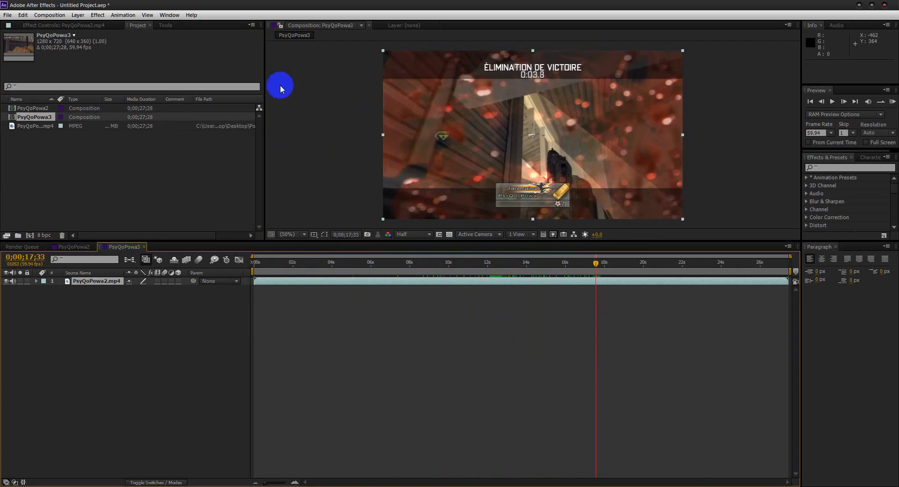
Find Custom Title Template By JSHD.psd via Start search and import it as Footage with Merged Layers
{"action": "left_click", "coordinate": [5, 484]}
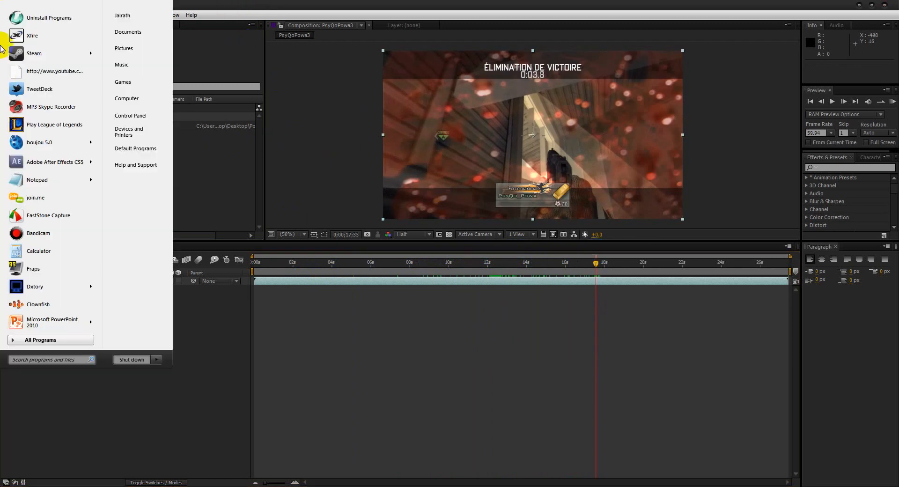
{"action": "type", "text": "custom"}
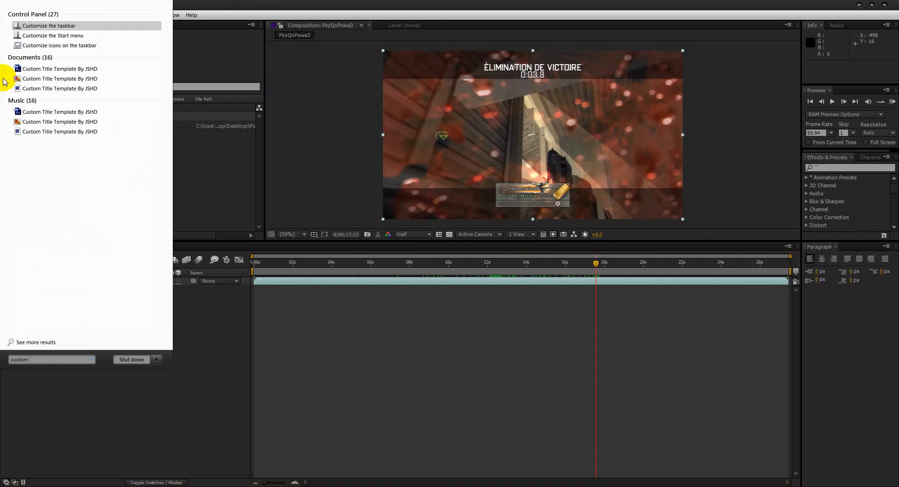
{"action": "right_click", "coordinate": [60, 108]}
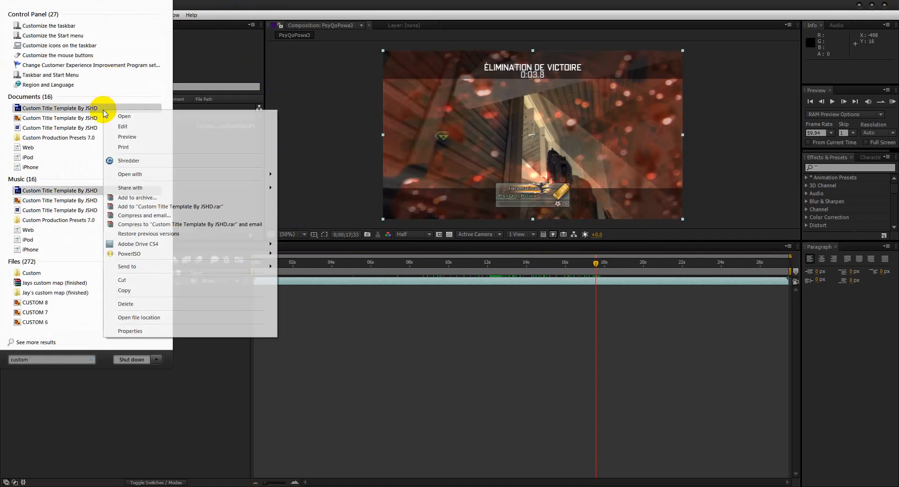
{"action": "left_click", "coordinate": [124, 116]}
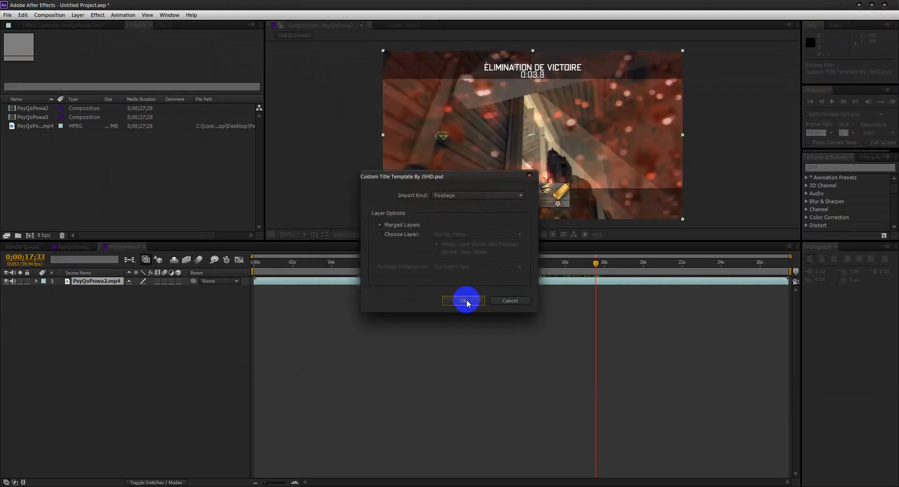
{"action": "mouse_move", "coordinate": [399, 226]}
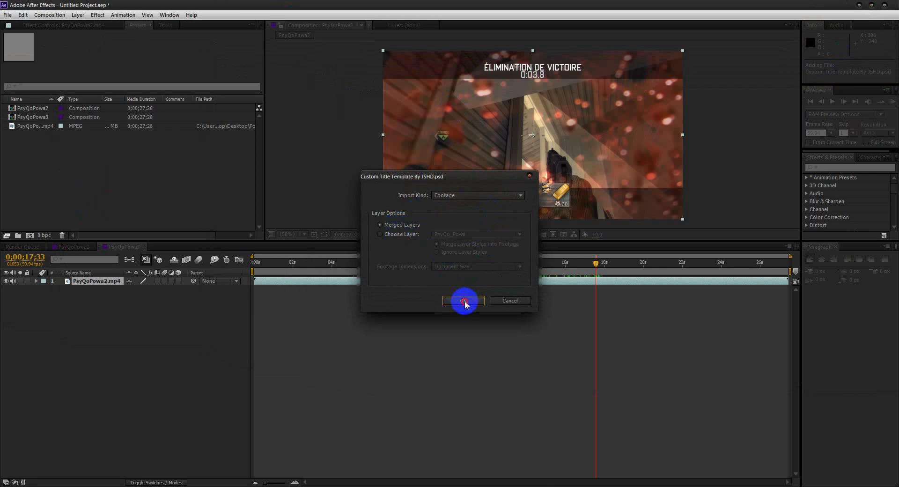
{"action": "left_click", "coordinate": [463, 301]}
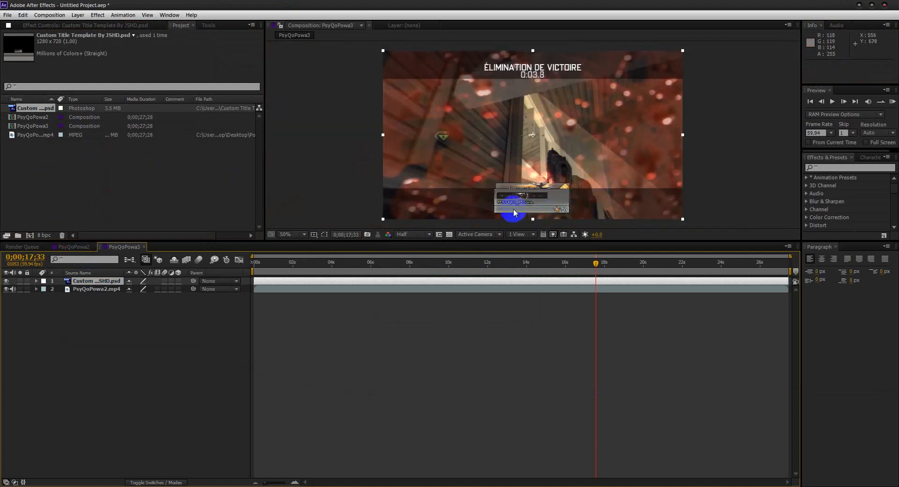
Nudge the title card overlay into position above the gameplay clip
{"action": "left_click_drag", "start_coordinate": [513, 213], "coordinate": [555, 197]}
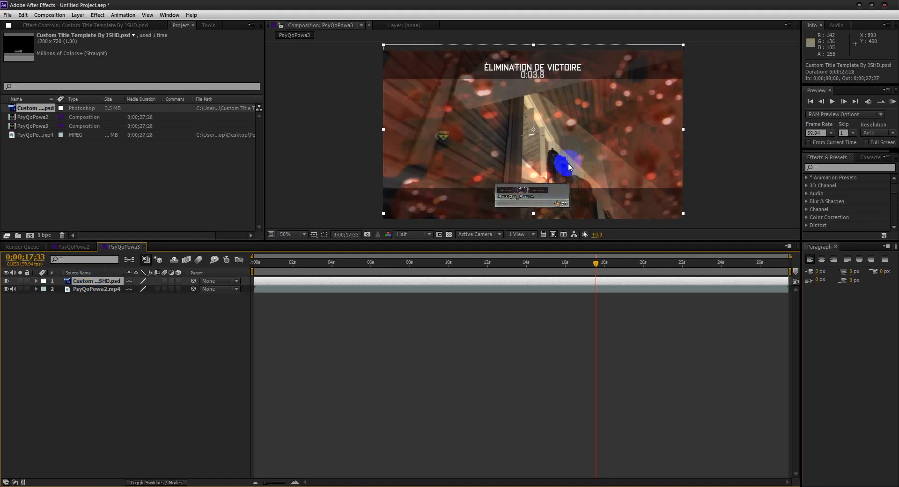
Apply Levels to the title card with Input White 265.0 and Output White 252.5, then collapse it
{"action": "left_click", "coordinate": [78, 14]}
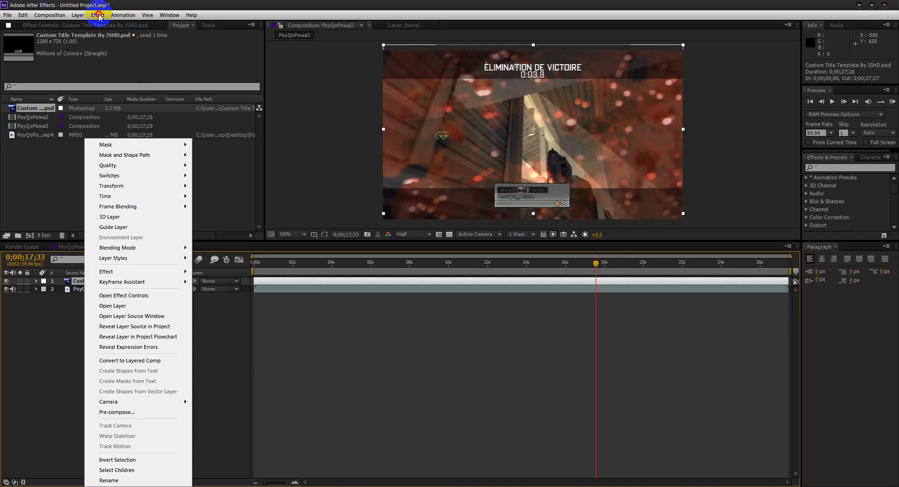
{"action": "left_click", "coordinate": [96, 14]}
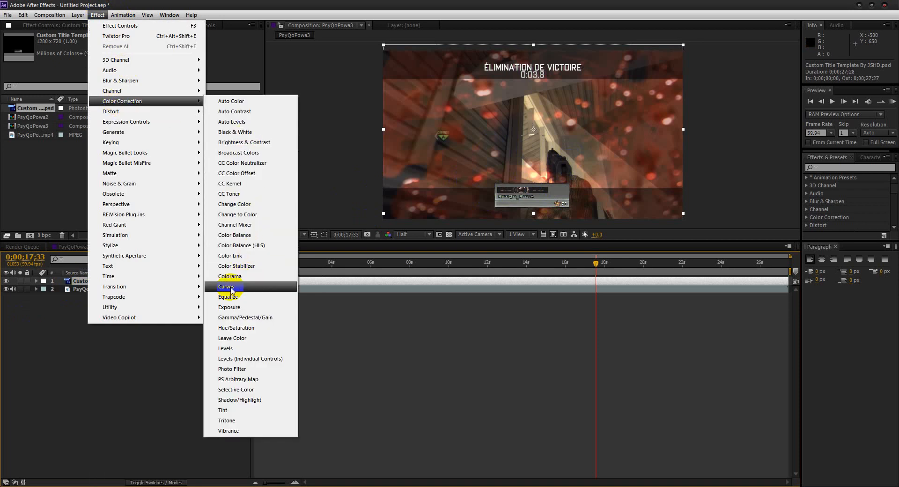
{"action": "left_click", "coordinate": [226, 348]}
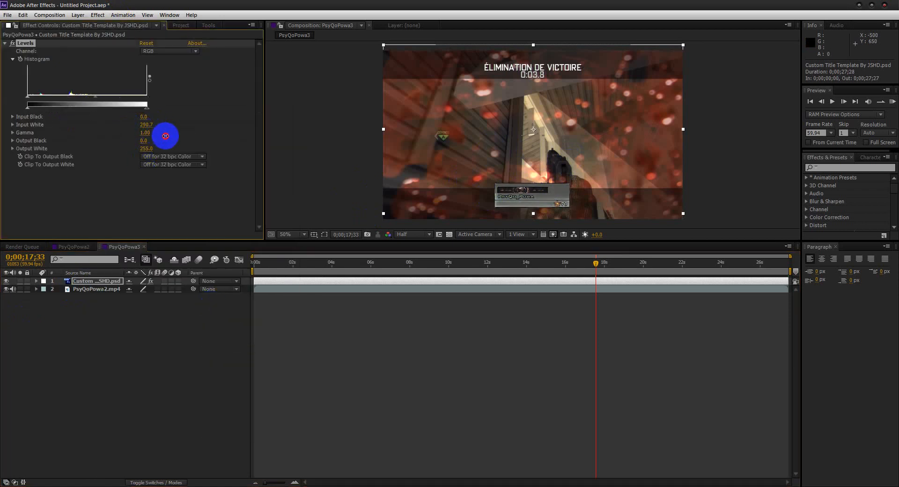
{"action": "left_click_drag", "start_coordinate": [165, 136], "coordinate": [186, 140]}
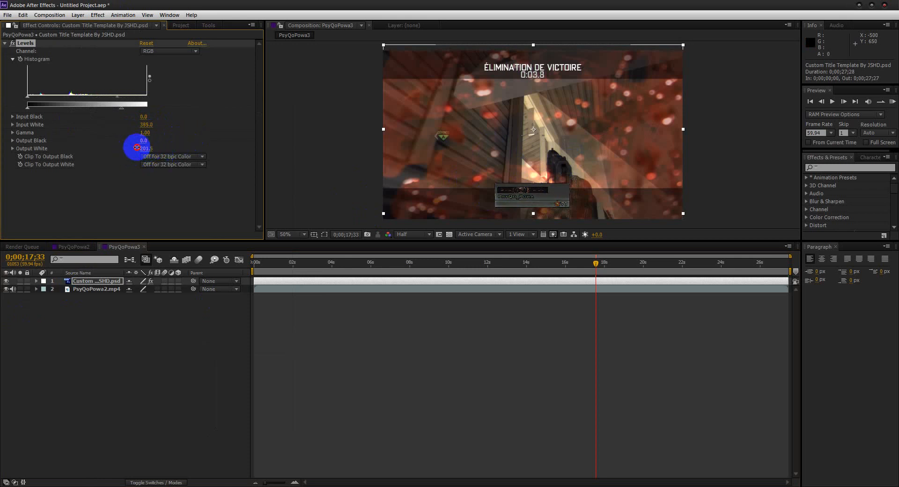
{"action": "left_click_drag", "start_coordinate": [142, 148], "coordinate": [145, 148]}
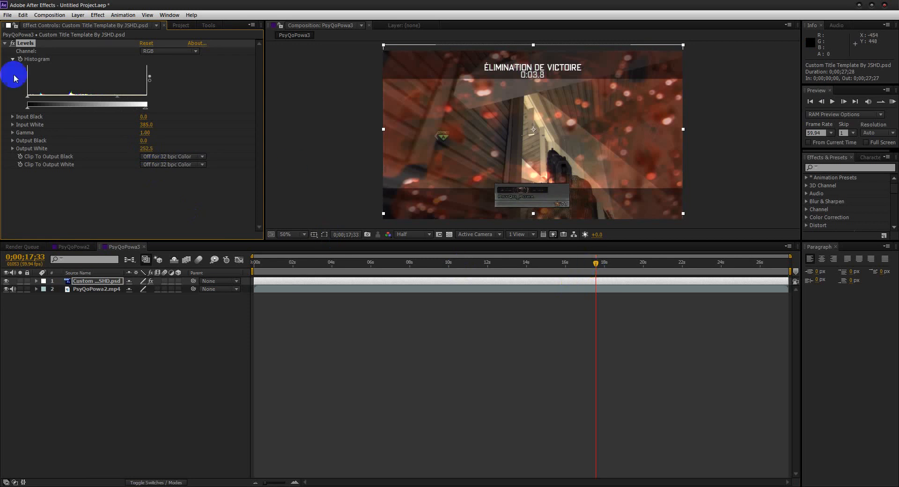
{"action": "left_click", "coordinate": [5, 44]}
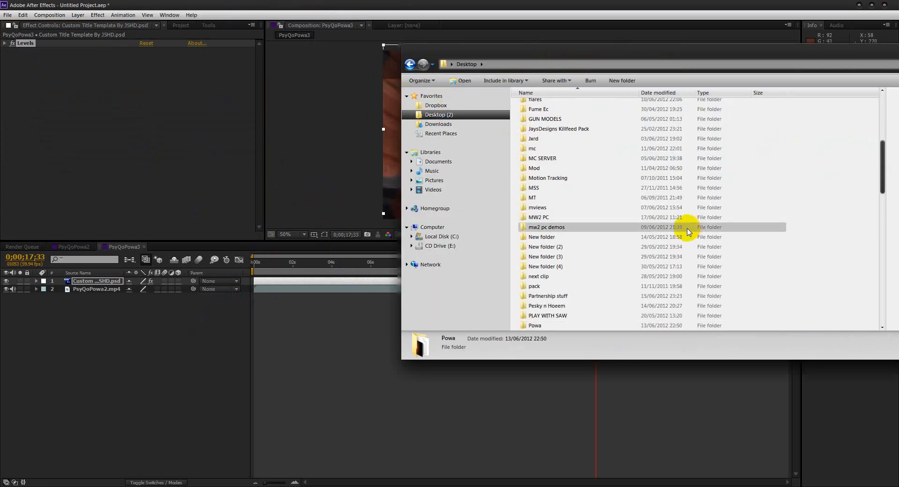
Browse into the Powa clips folder in Explorer and go back to the Desktop folder
{"action": "double_click", "coordinate": [533, 325]}
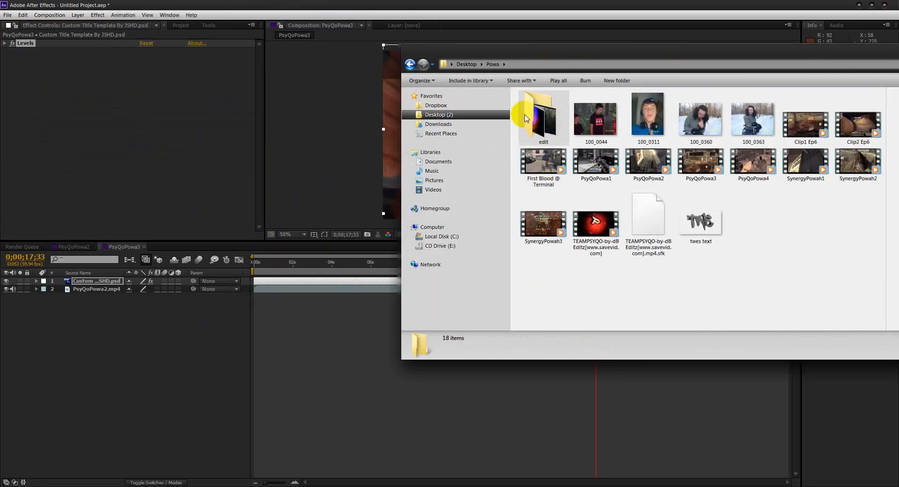
{"action": "left_click", "coordinate": [409, 64]}
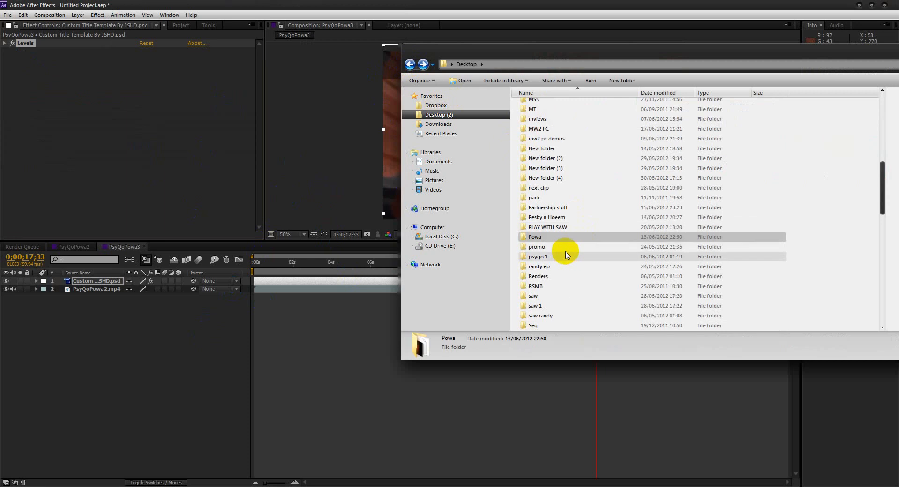
{"action": "left_click", "coordinate": [537, 257]}
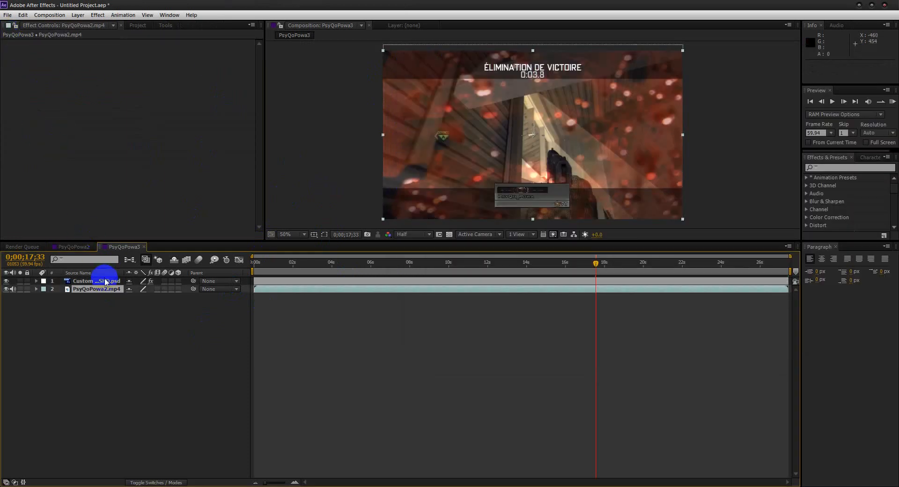
Return to the PsyQoPowa3 composition and show the project's media list
{"action": "left_click", "coordinate": [72, 246]}
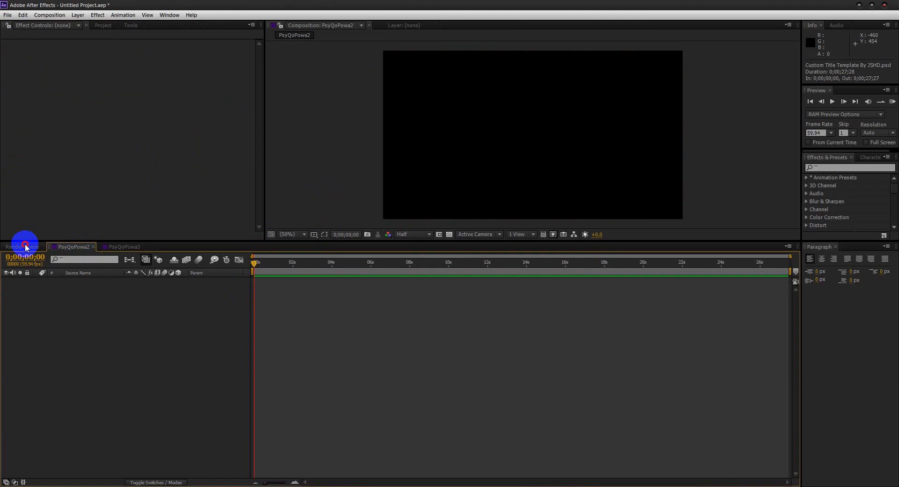
{"action": "left_click", "coordinate": [122, 247]}
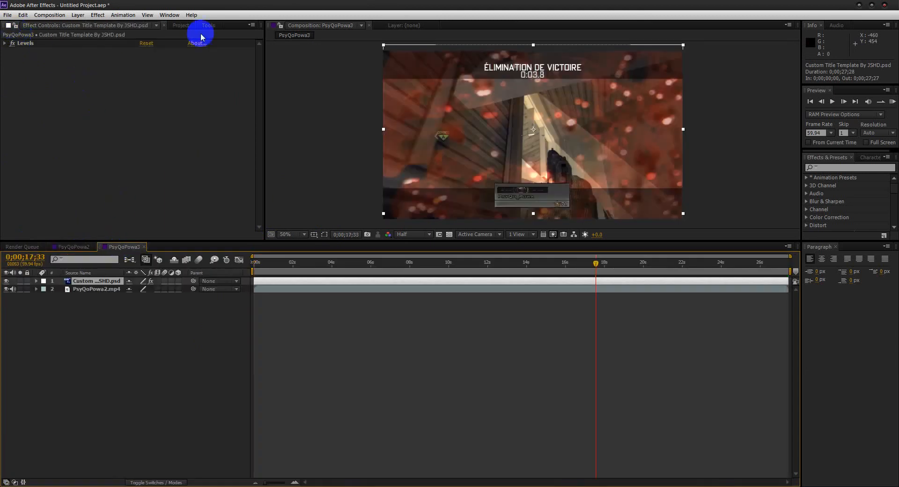
{"action": "left_click", "coordinate": [181, 25]}
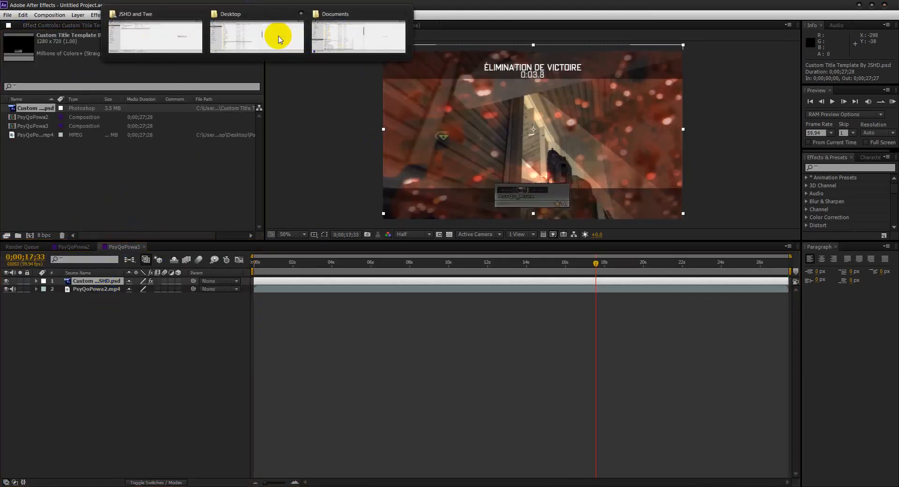
Import the 1_[0000-0060].png emblem sequence and position it on the title card's badge area
{"action": "left_click", "coordinate": [257, 36]}
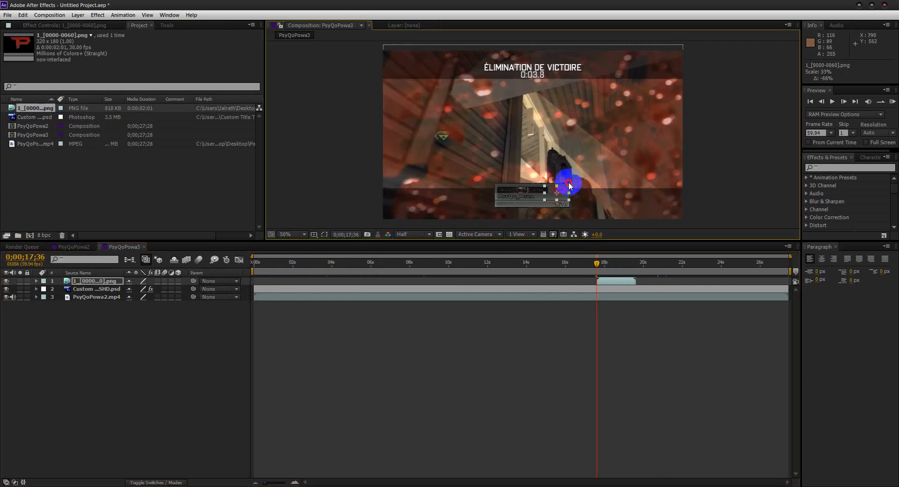
{"action": "left_click_drag", "start_coordinate": [596, 262], "coordinate": [603, 262]}
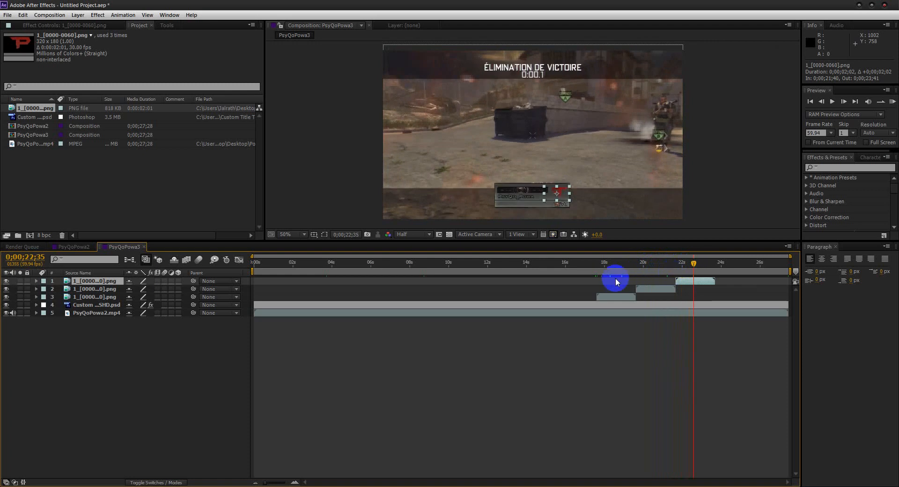
{"action": "mouse_move", "coordinate": [406, 59]}
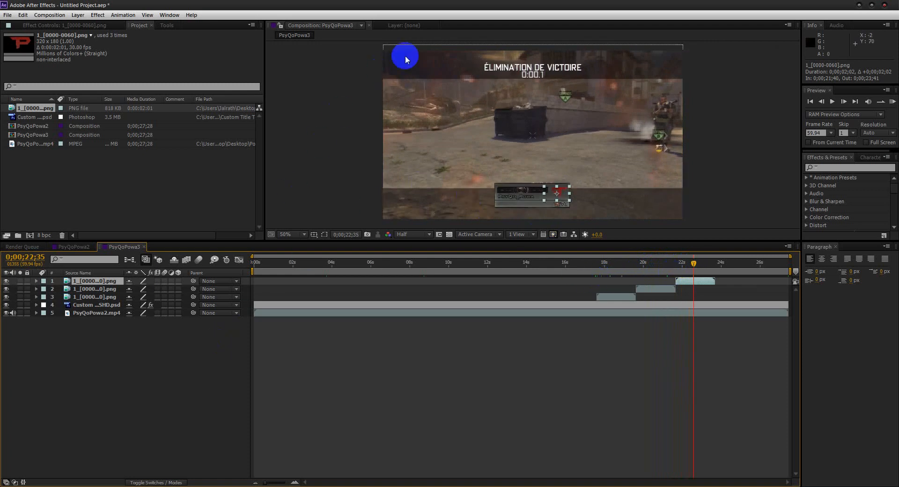
{"action": "mouse_move", "coordinate": [323, 176]}
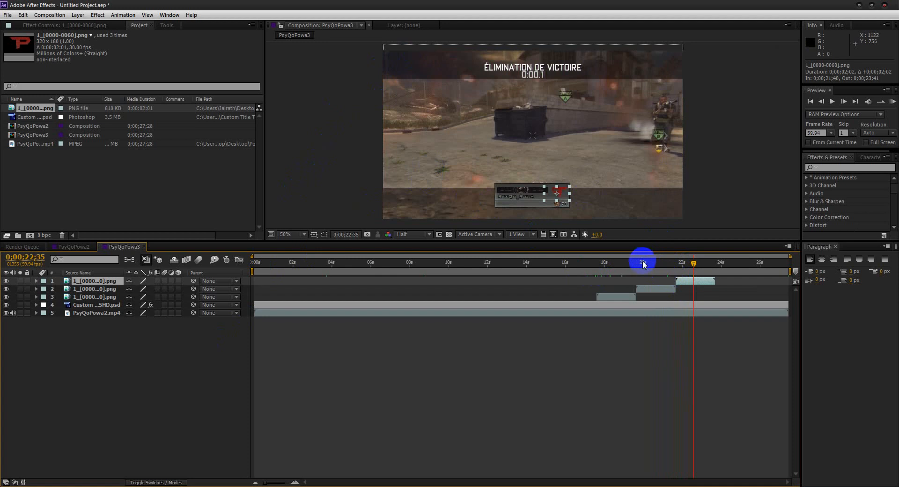
{"action": "mouse_move", "coordinate": [638, 252]}
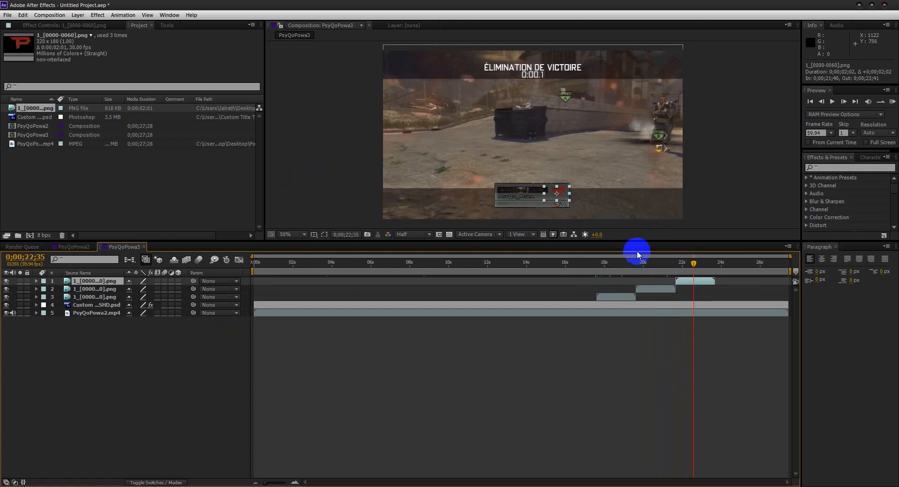
{"action": "mouse_move", "coordinate": [632, 266]}
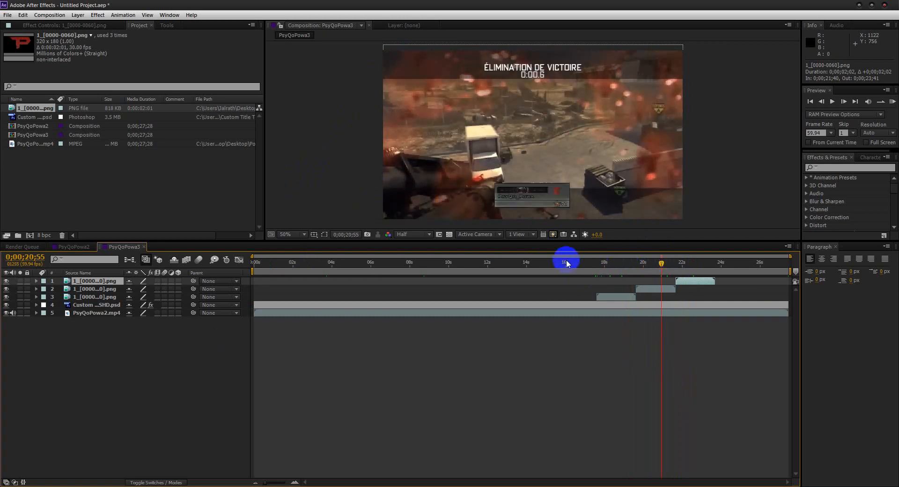
{"action": "mouse_move", "coordinate": [567, 264]}
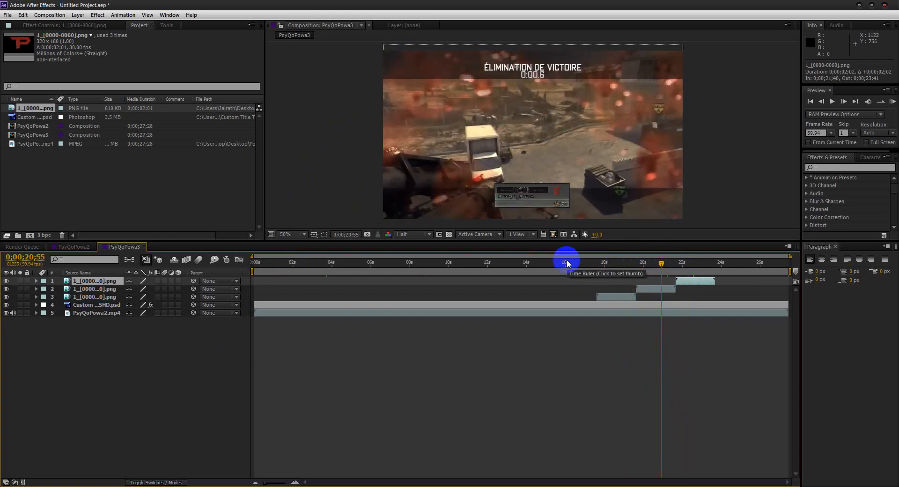